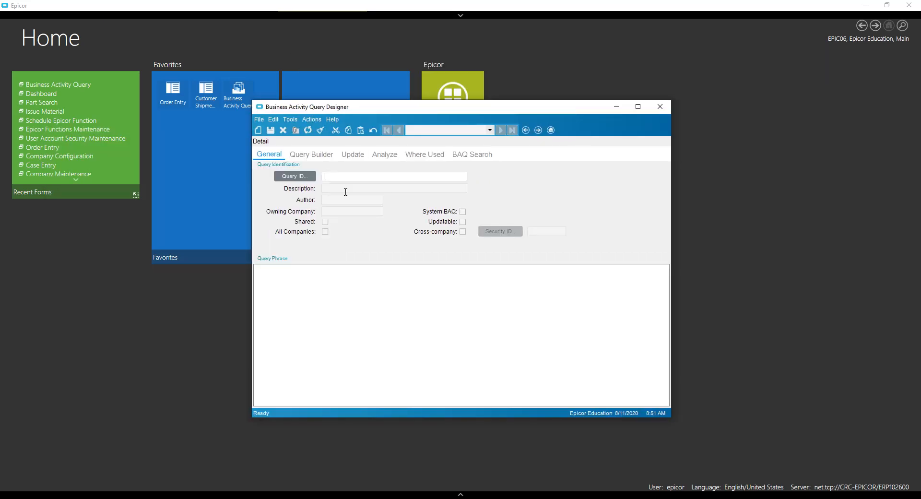
Create a query with ID Parts and add the Erp.Part table
type("Parts")
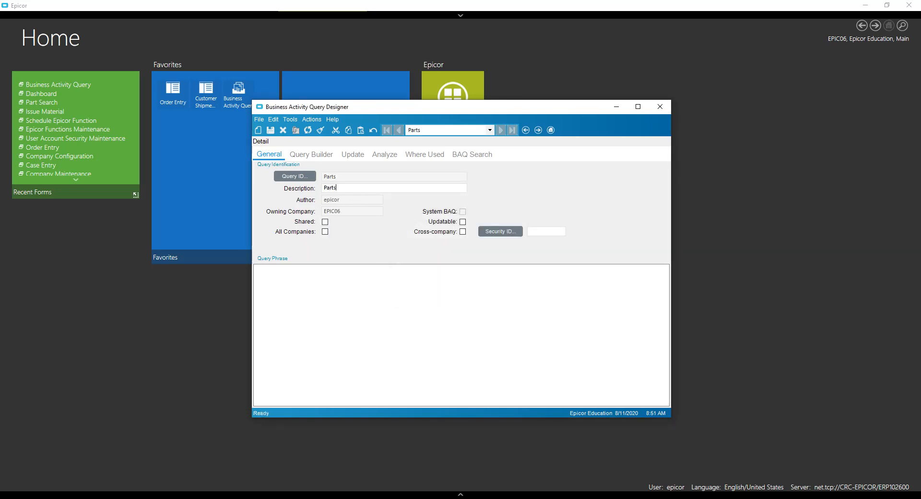
left_click(310, 154)
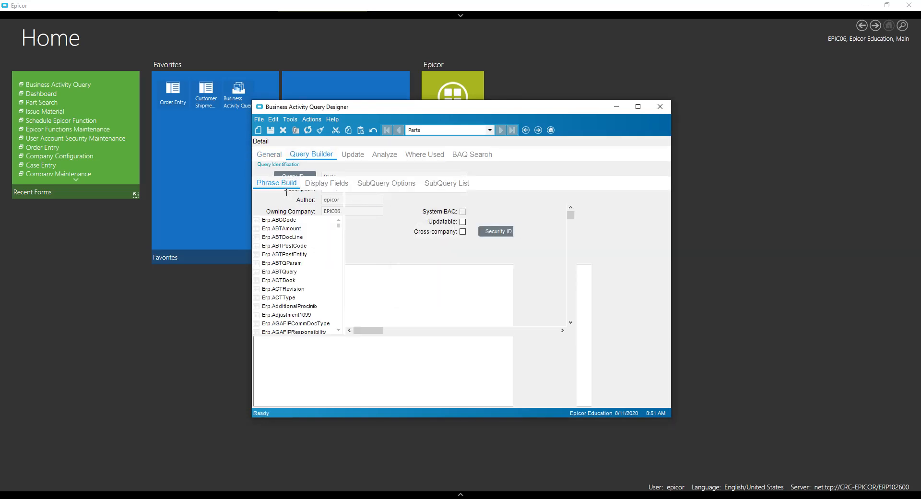
type("par")
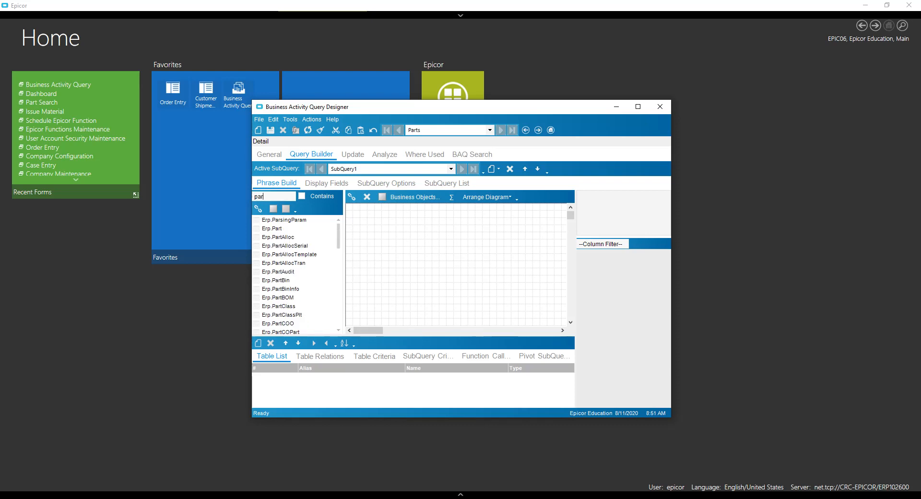
double_click(272, 228)
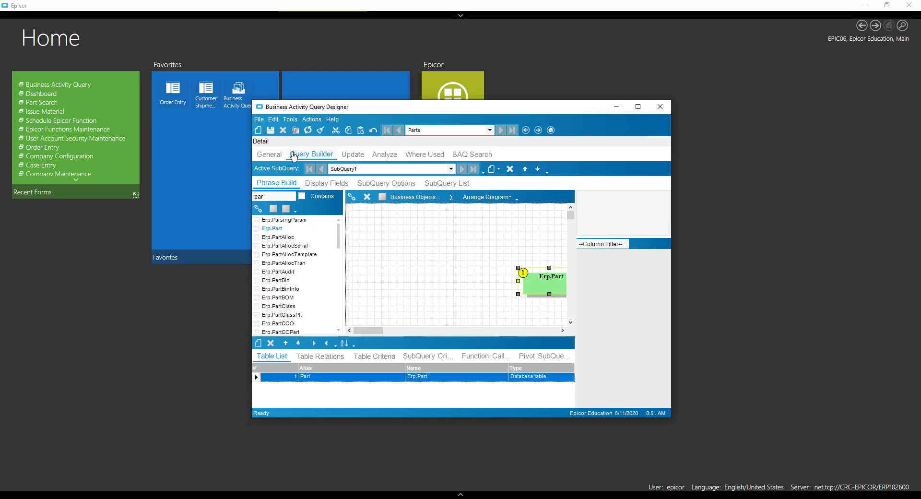
Add PartNum and PartDescription from Part as the query's display columns
left_click(326, 183)
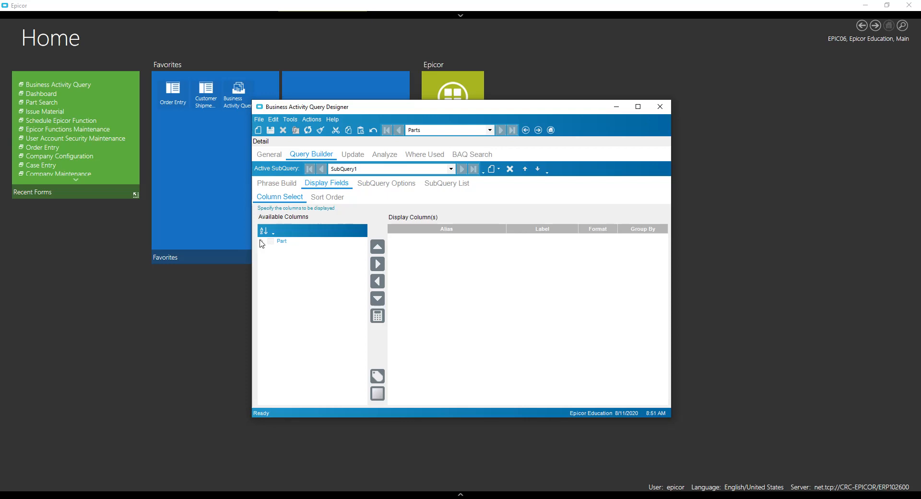
left_click(275, 241)
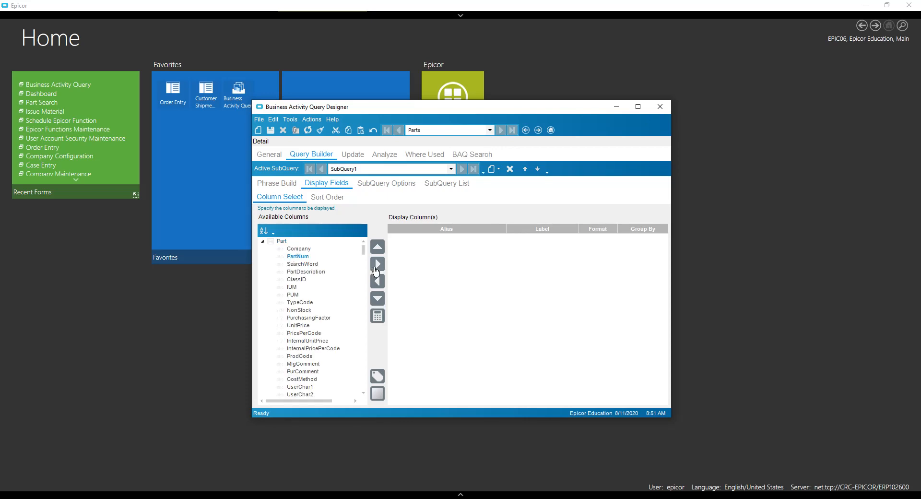
left_click(376, 263)
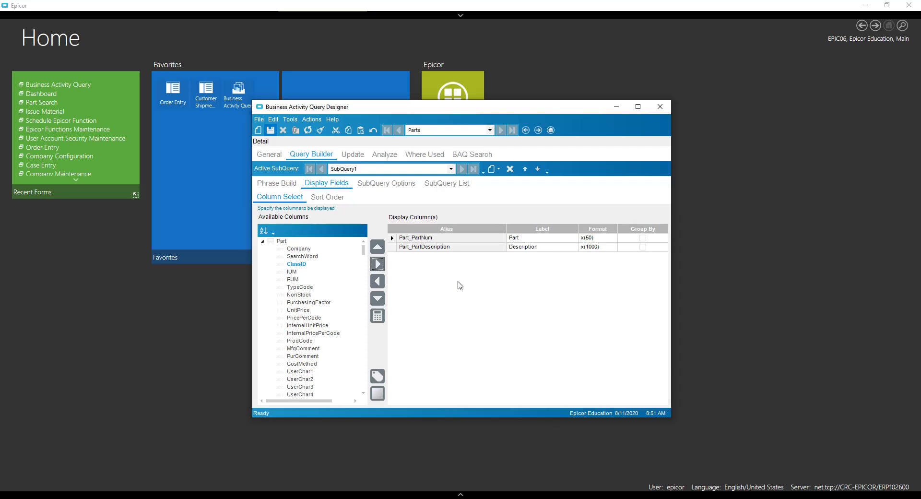
left_click(269, 154)
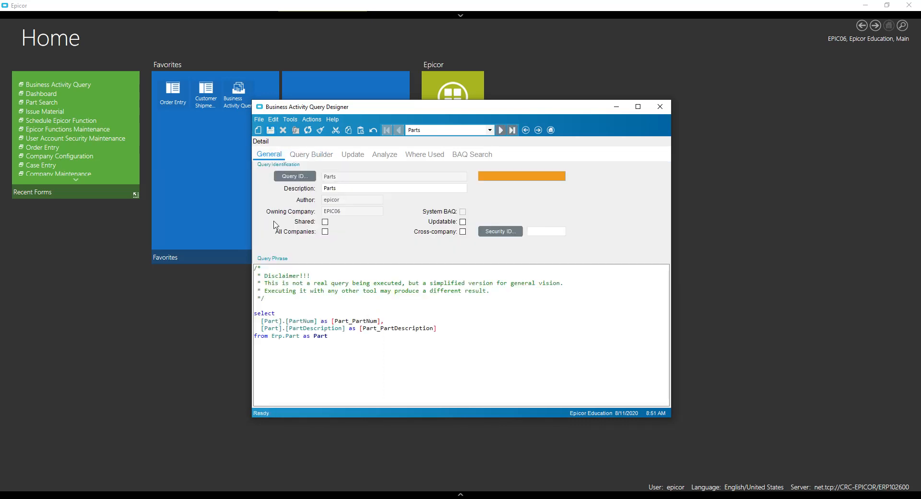
left_click(324, 221)
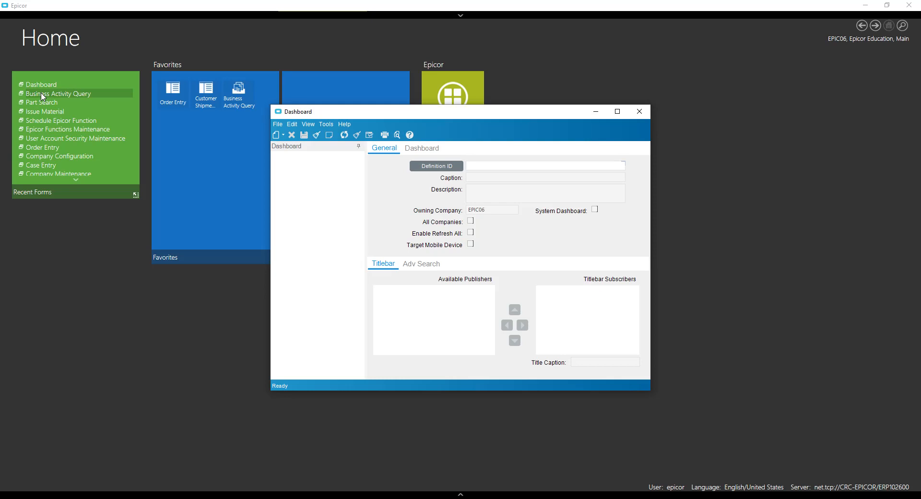
Create a new dashboard with Definition ID PartSearch
type("PartSearch")
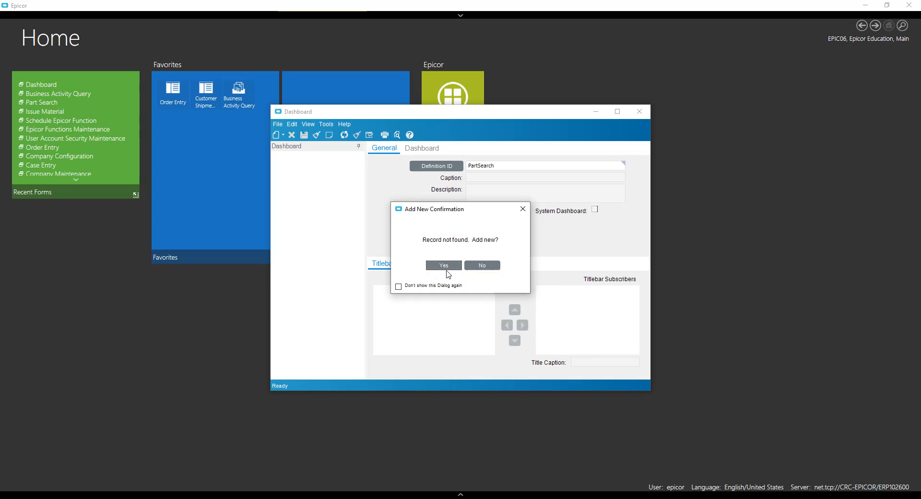
left_click(443, 264)
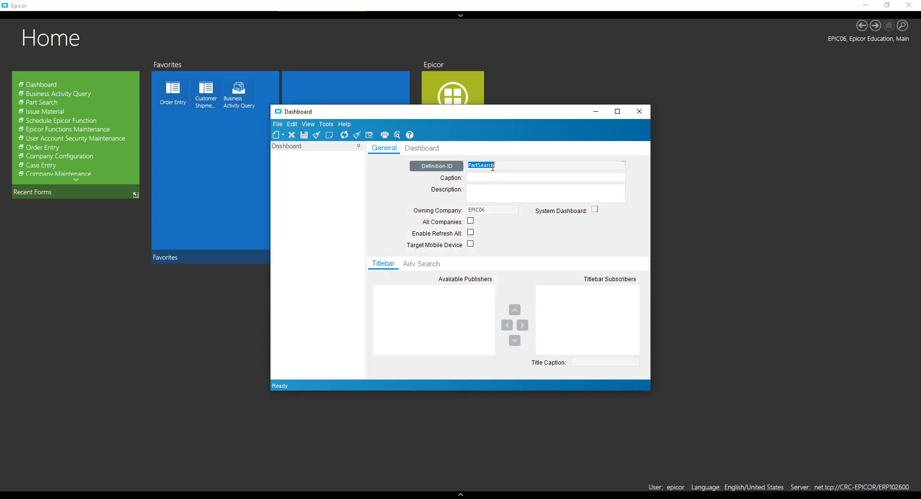
type("PartSearch")
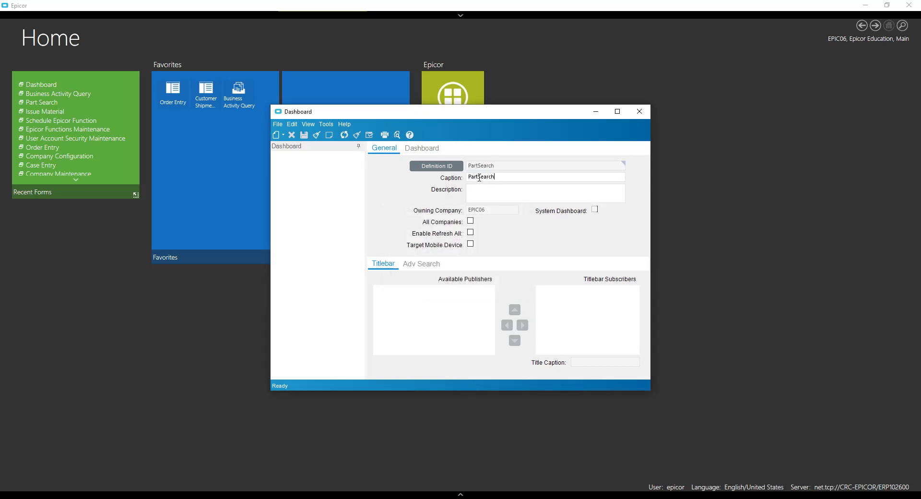
Add the Parts query to the dashboard with Auto Refresh on Load enabled
left_click(275, 135)
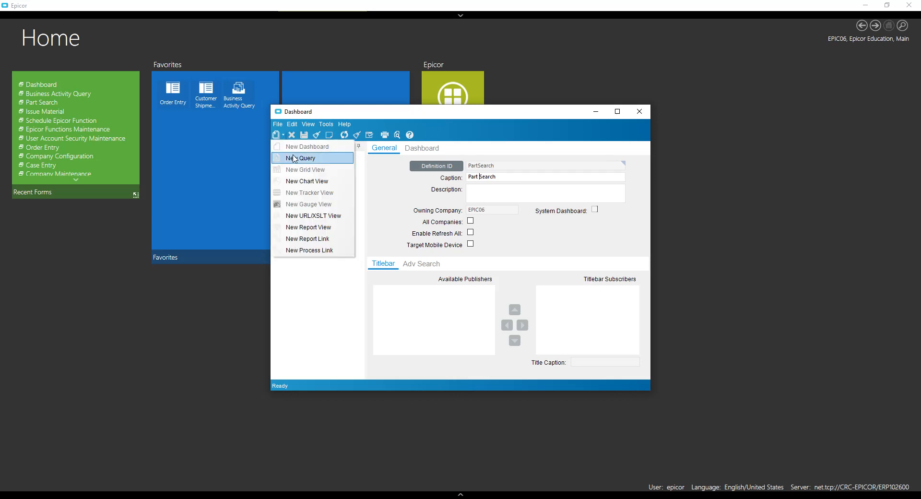
left_click(299, 157)
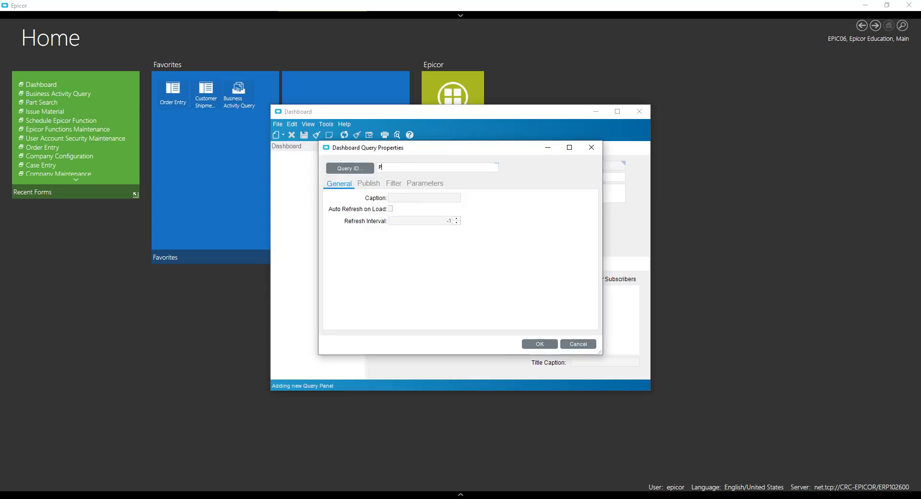
type("arts")
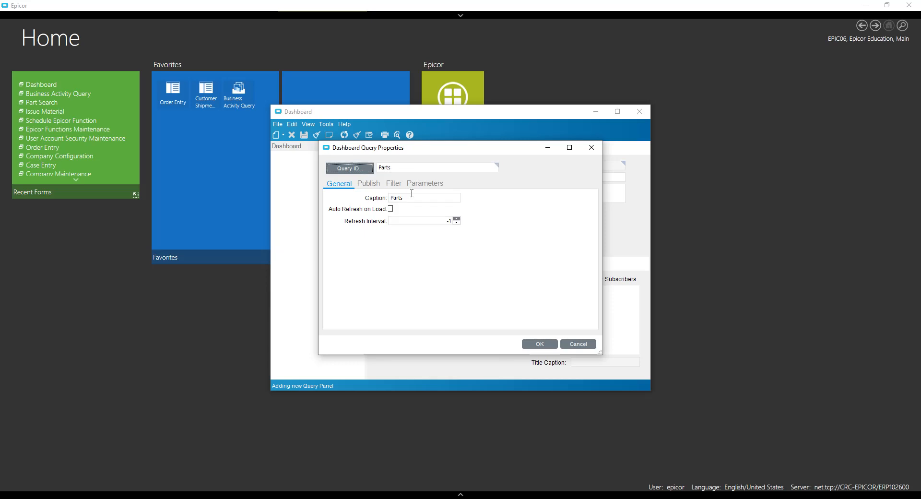
left_click(390, 209)
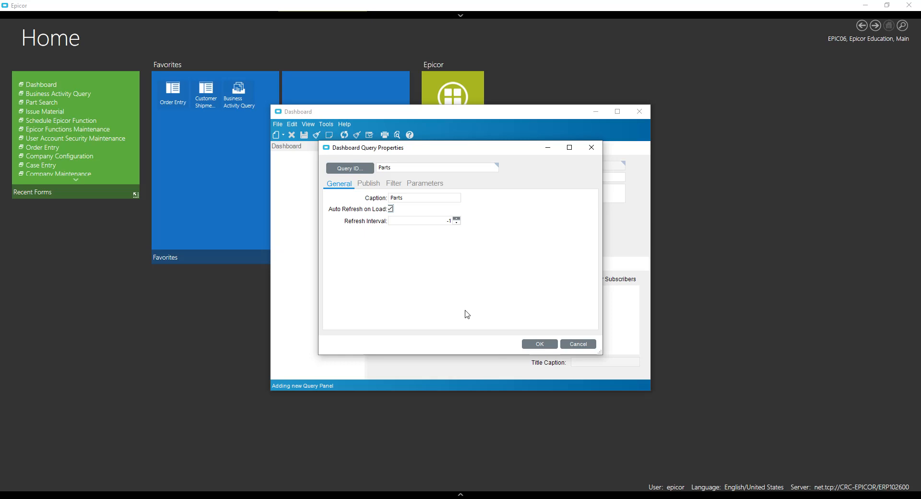
mouse_move(438, 257)
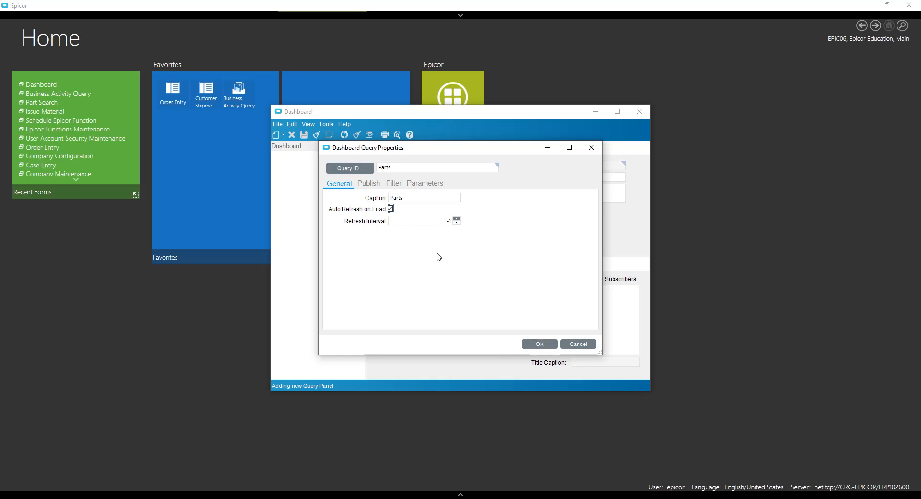
mouse_move(435, 255)
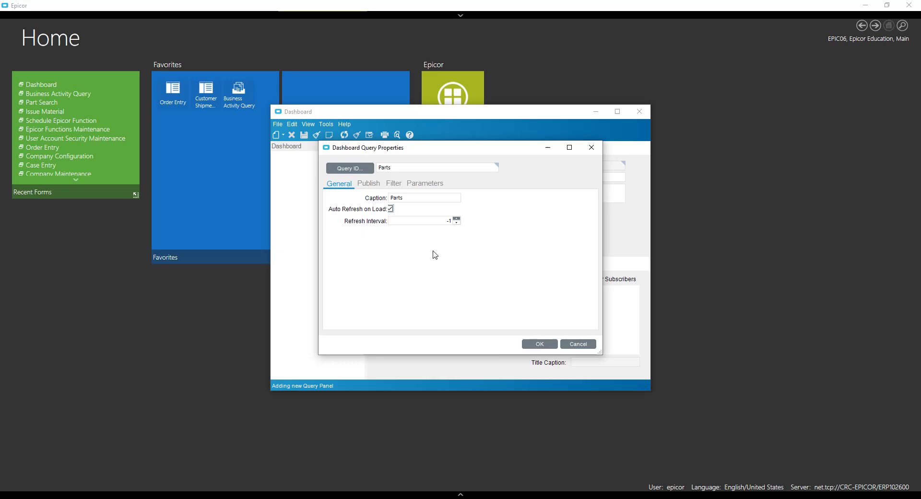
mouse_move(421, 243)
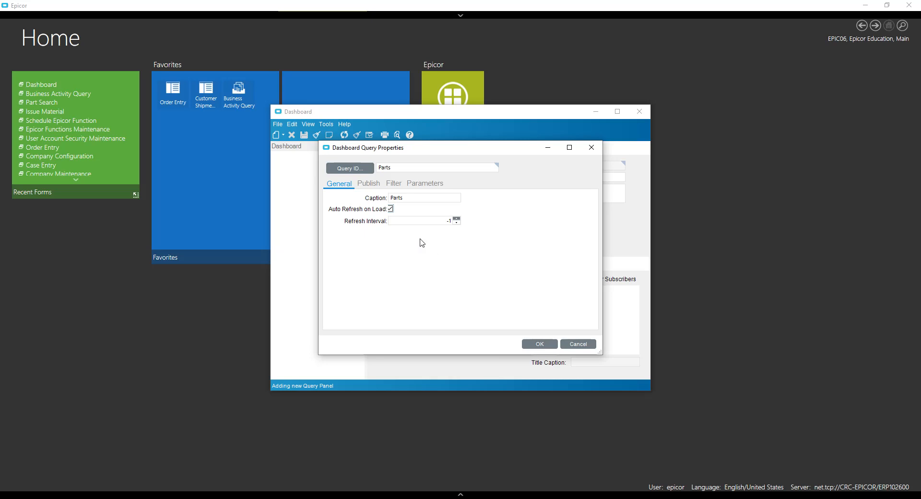
left_click(538, 344)
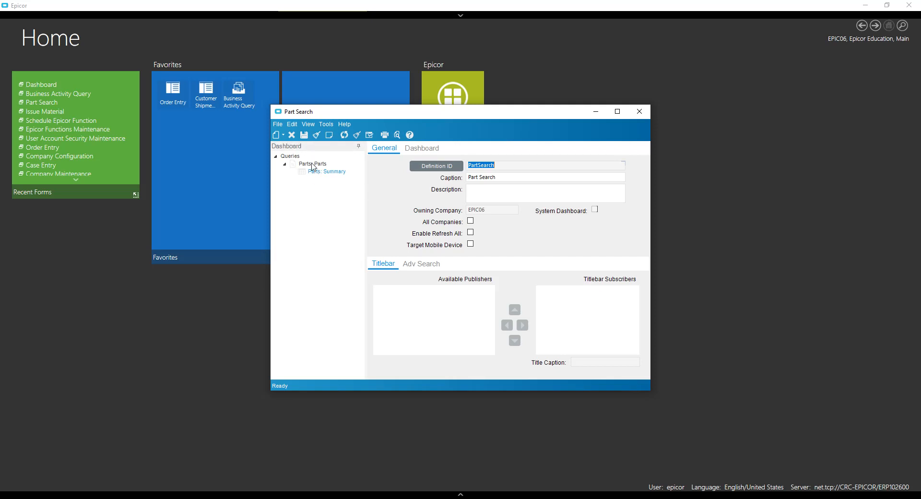
Add a Parts tracker view with all fields cleared
left_click(421, 148)
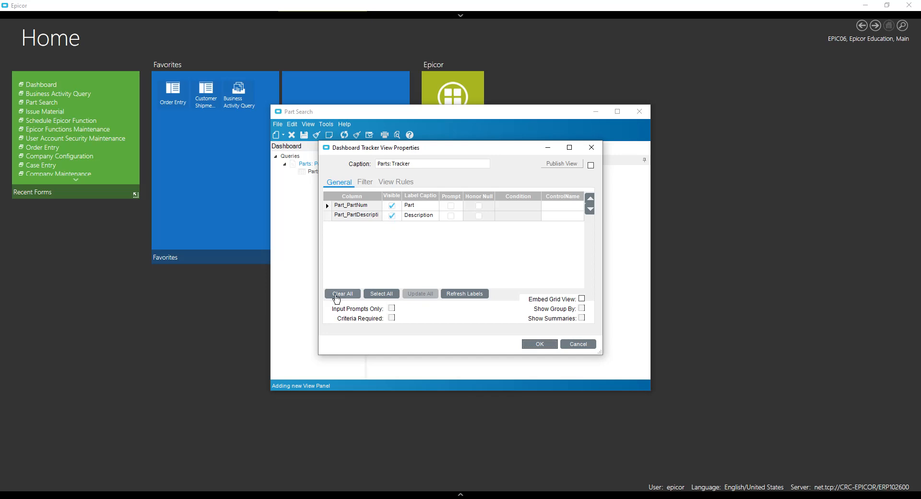
left_click(539, 344)
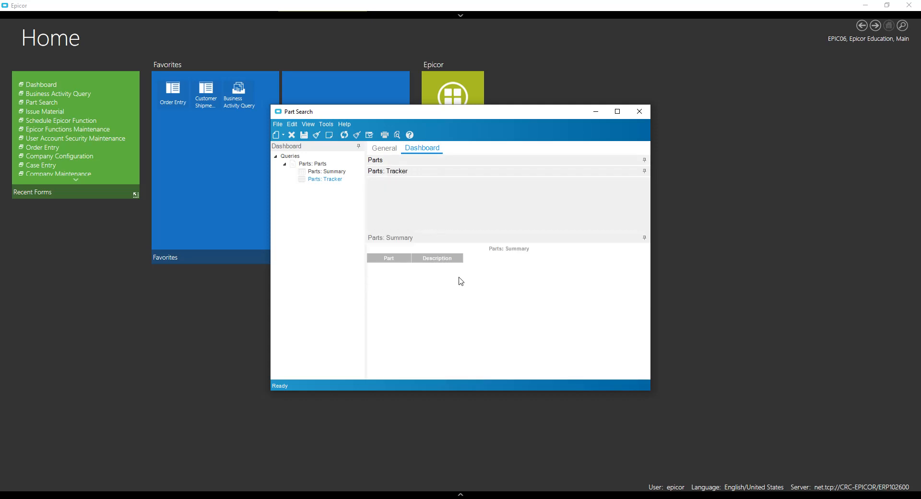
mouse_move(329, 134)
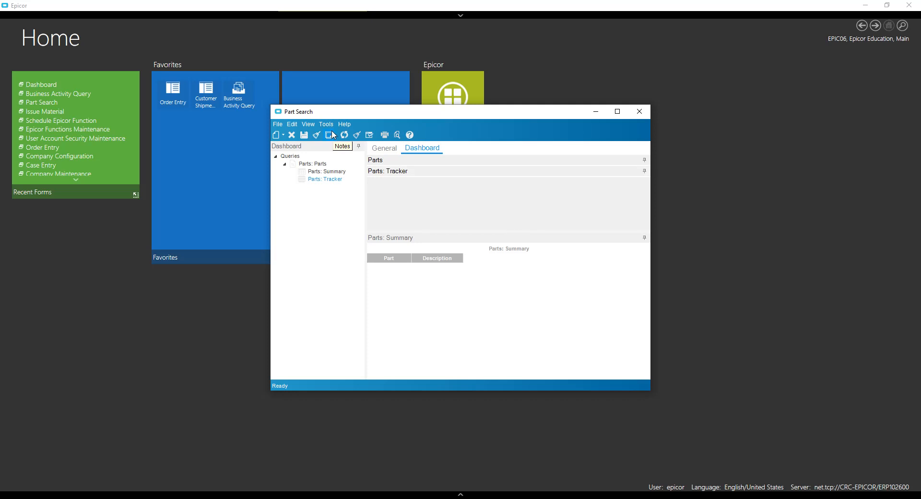
Deploy Part Search as a smart client application with a favorite item
left_click(330, 135)
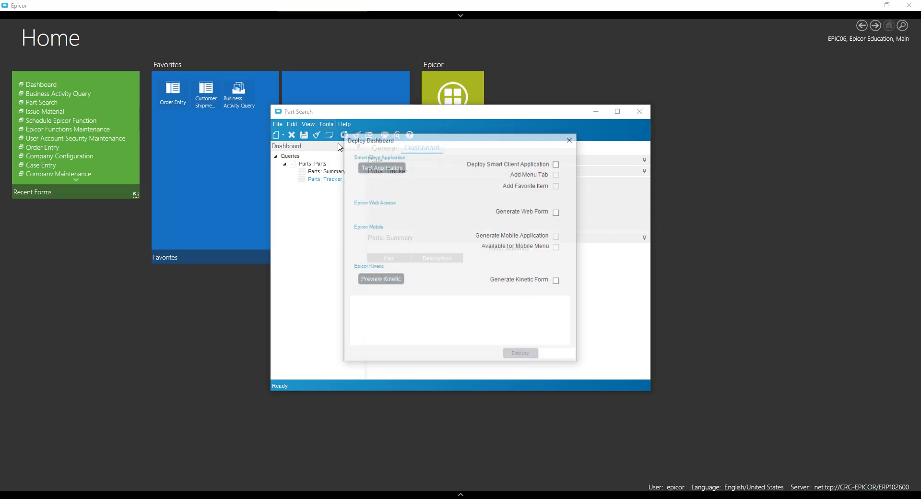
left_click(556, 163)
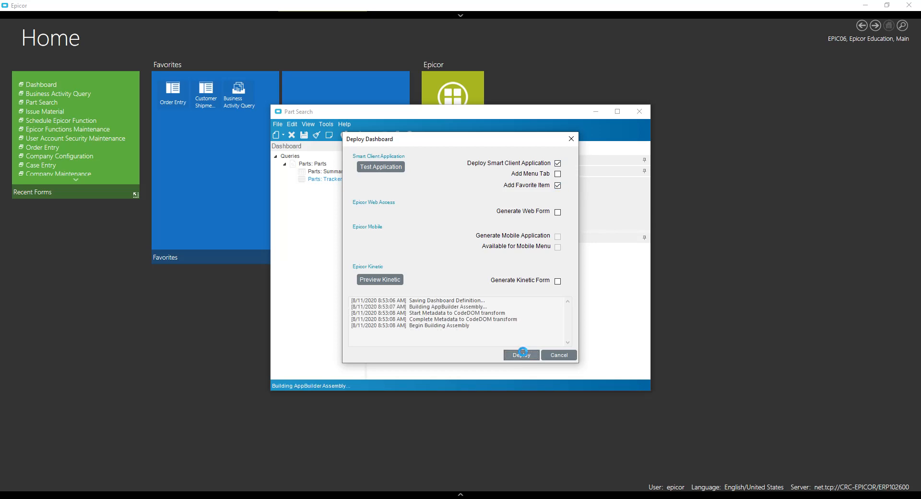
left_click(520, 354)
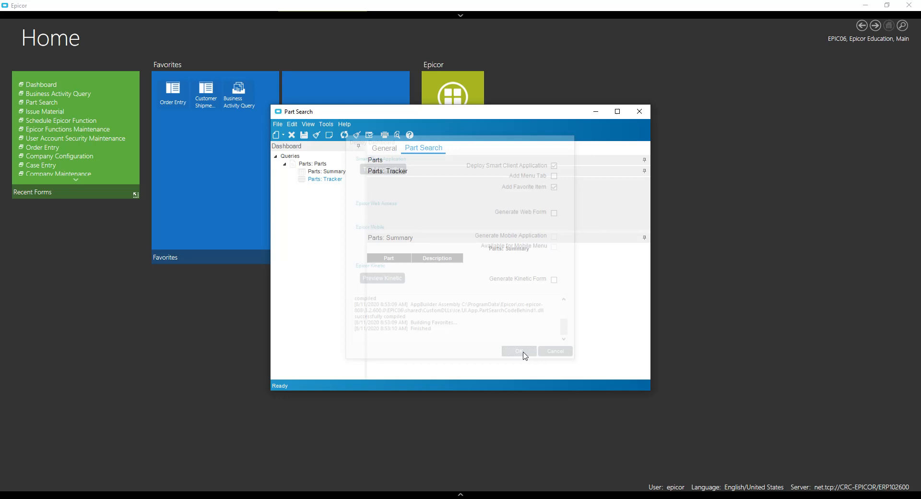
left_click(517, 350)
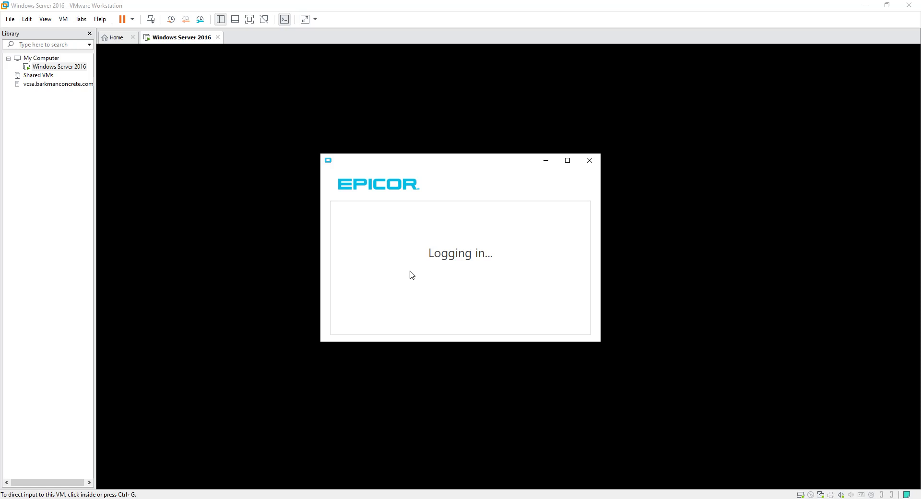
mouse_move(534, 275)
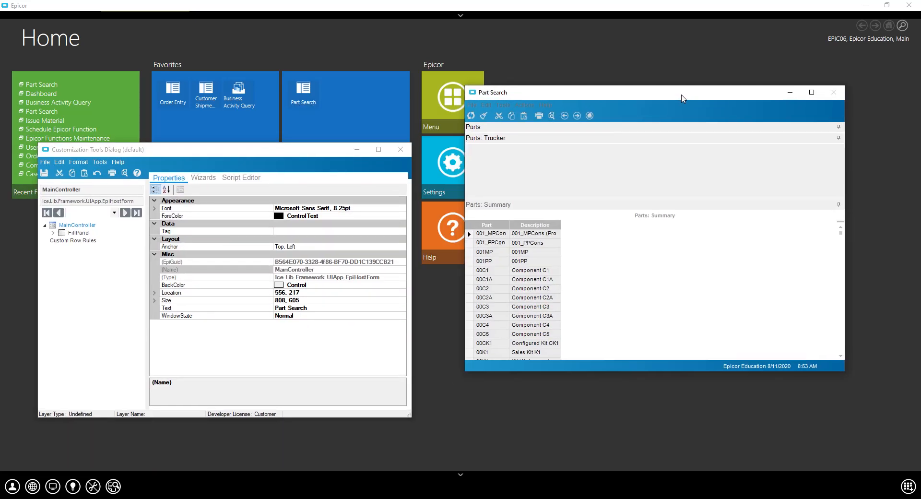
Place an EpiLabel named descriptionLbl with text 'Description:' on the Tracker panel
left_click(100, 162)
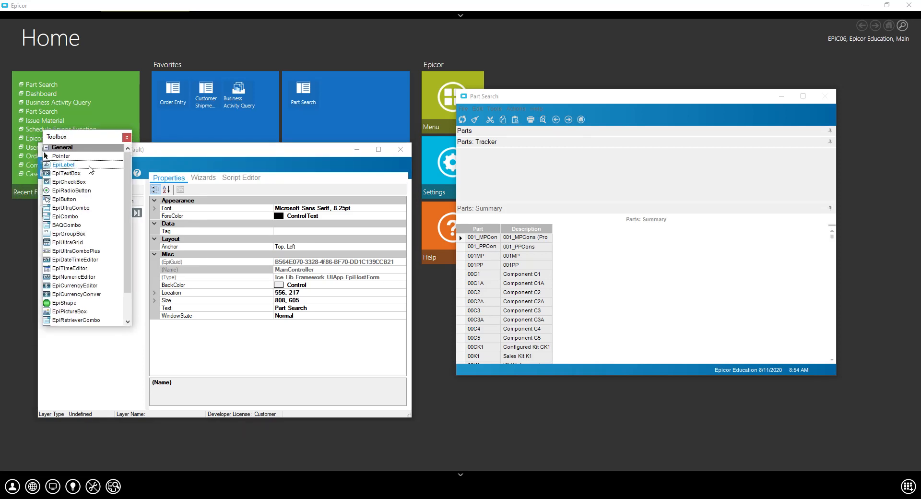
left_click_drag(63, 164, 513, 167)
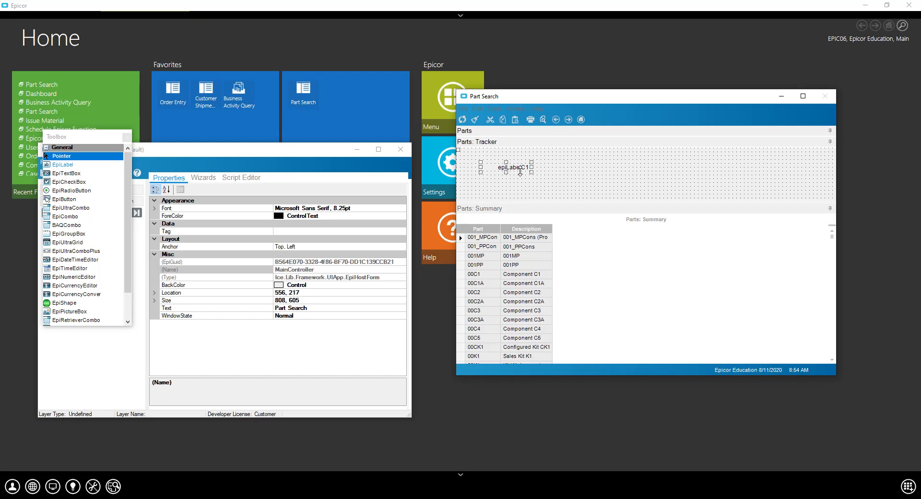
left_click(514, 167)
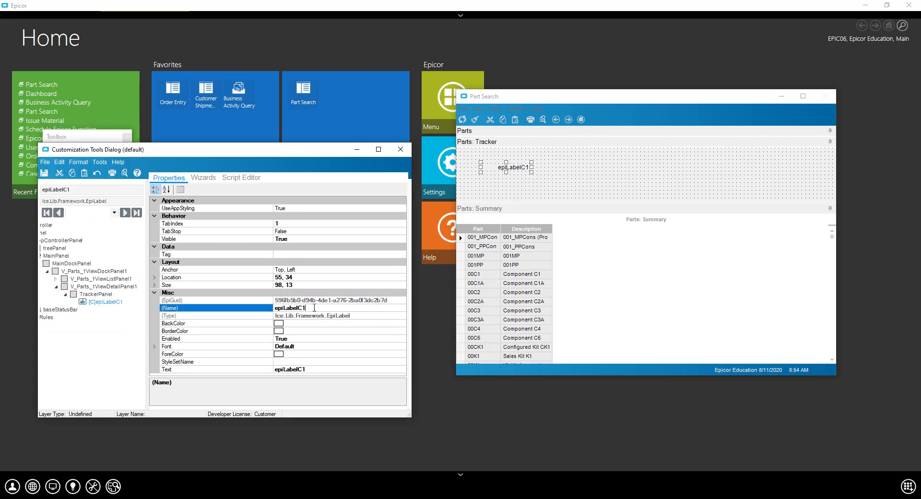
type("d")
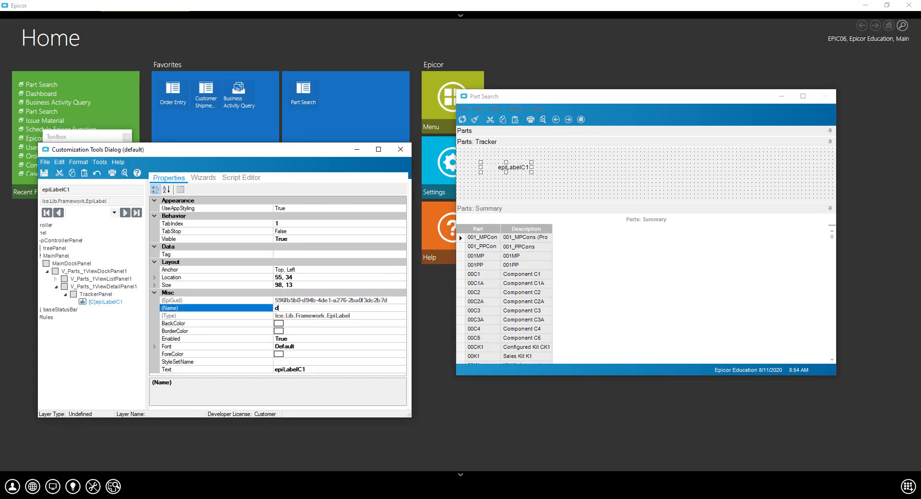
type("escription")
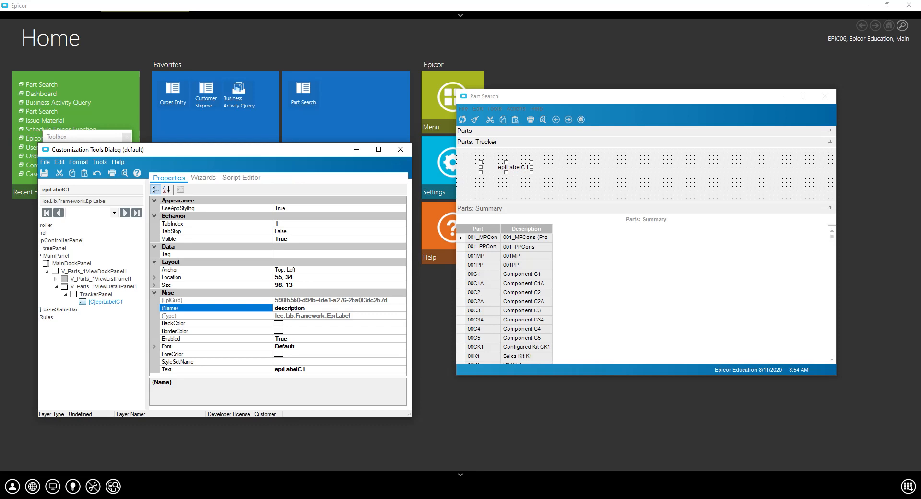
type("Lbl")
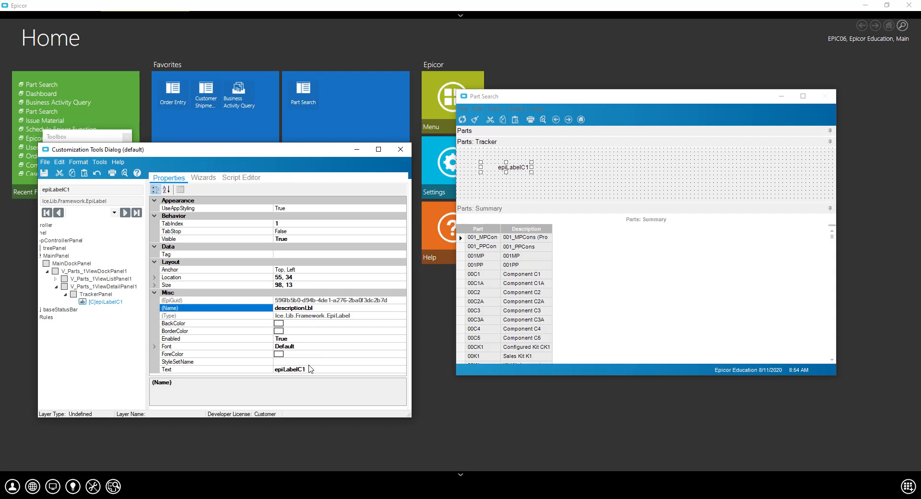
type("Description\"")
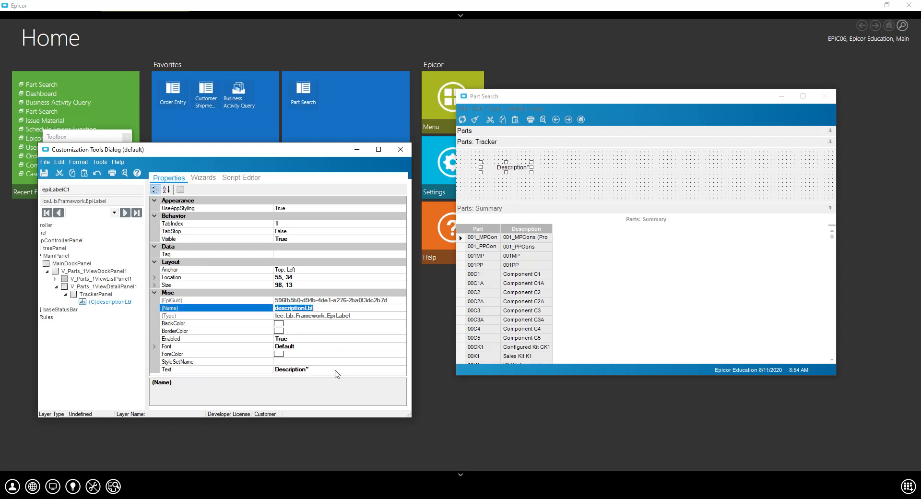
Draw an EpiTextBox beside the Description label
left_click(176, 370)
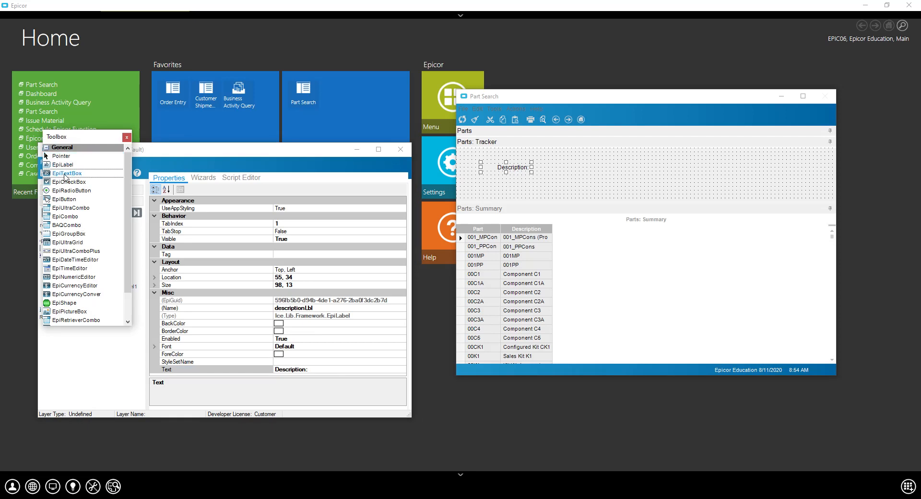
left_click_drag(67, 172, 587, 167)
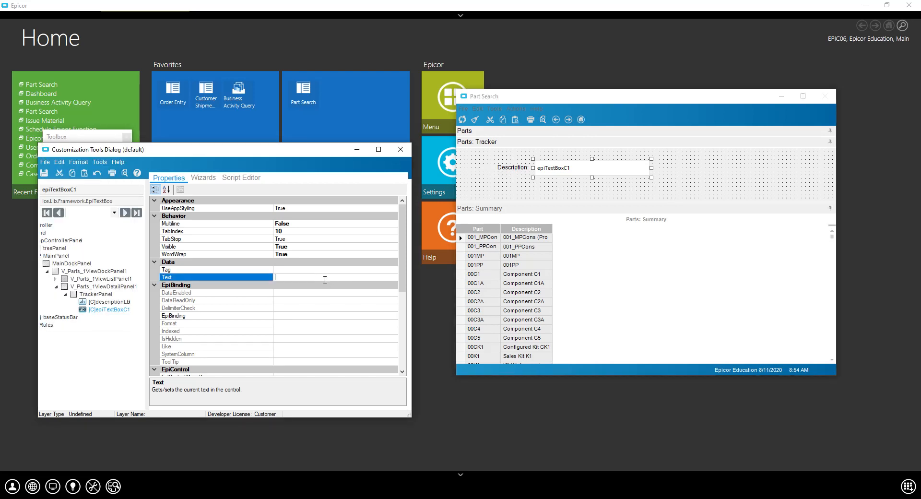
scroll("down", 3)
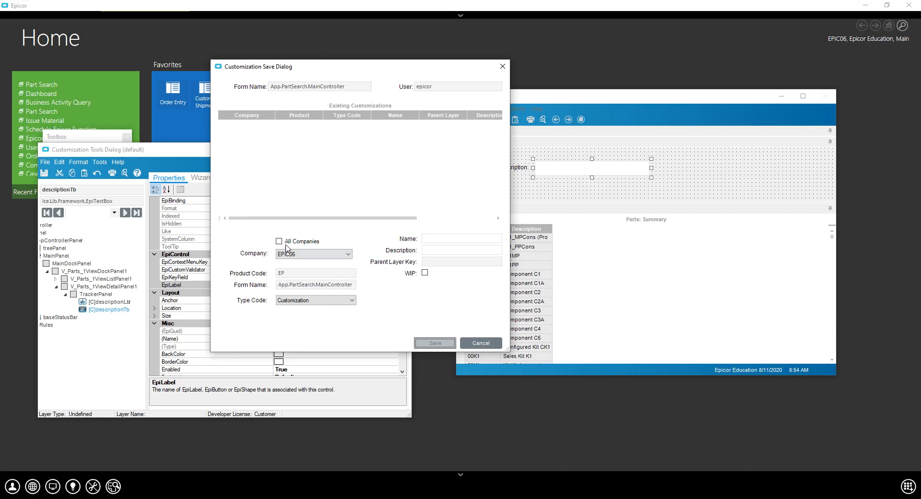
Save the customization as Search, with Search as the description, for all companies
left_click(279, 241)
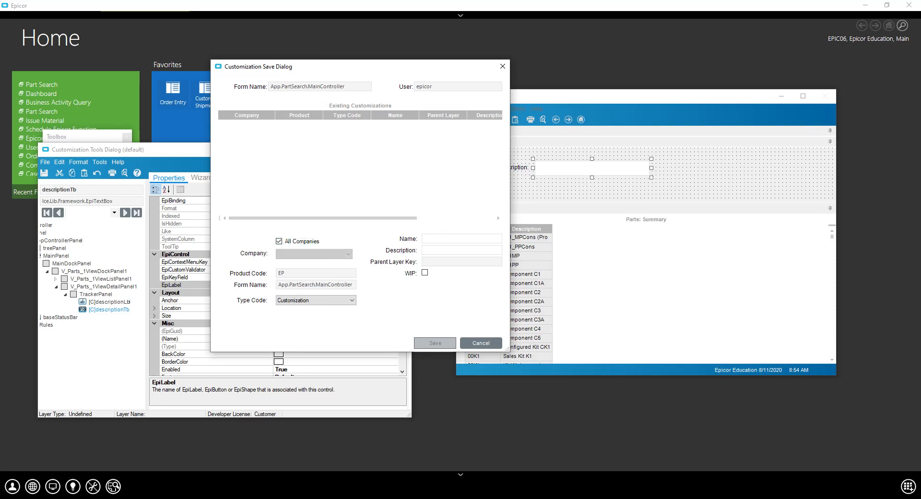
type("Search")
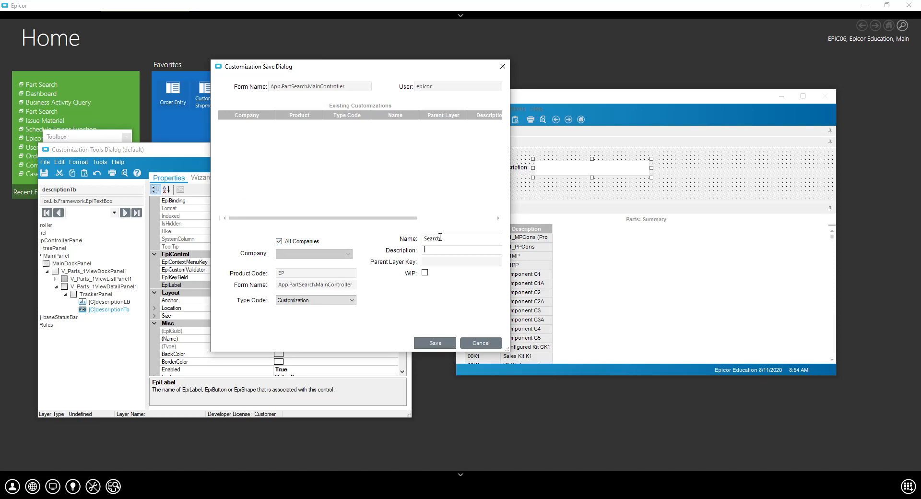
type("Search")
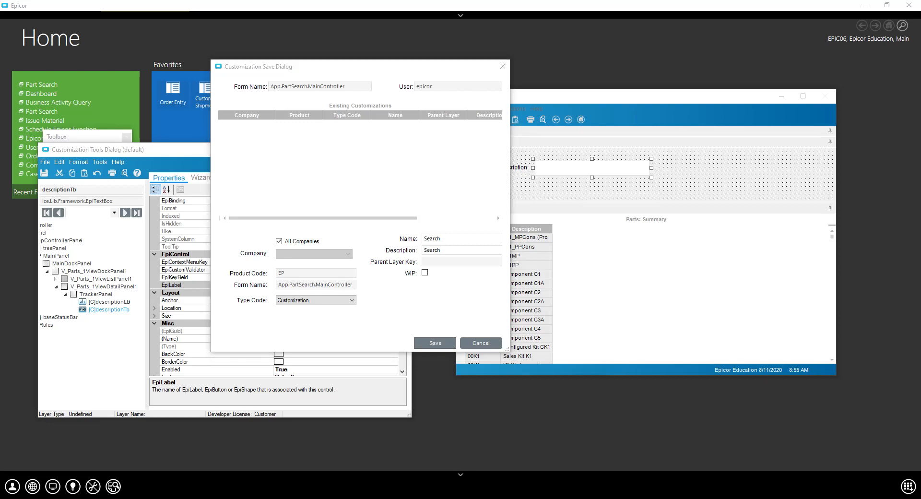
left_click(434, 342)
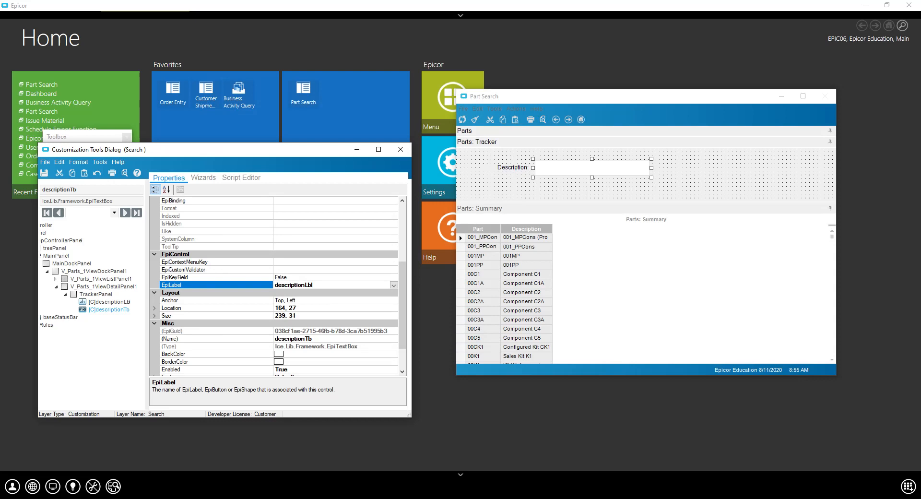
mouse_move(248, 205)
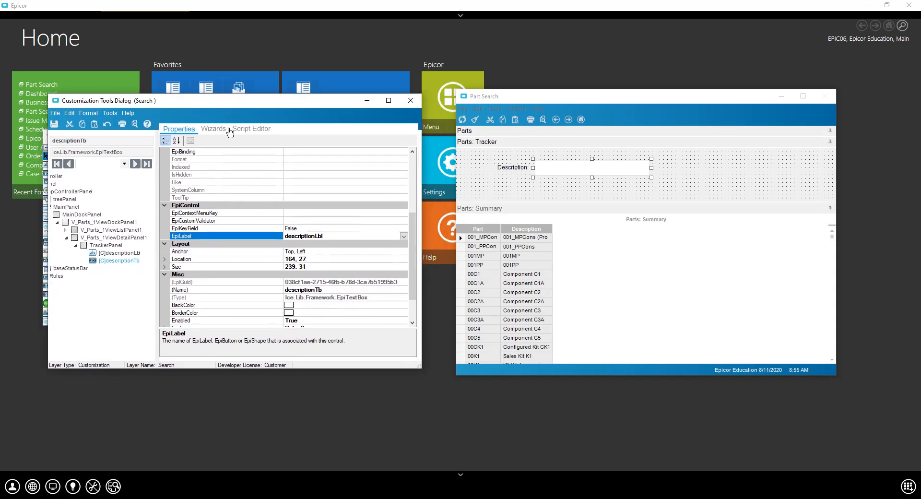
Use the Event Wizard to add a descriptionTb TextChanged handler to the script
left_click(214, 128)
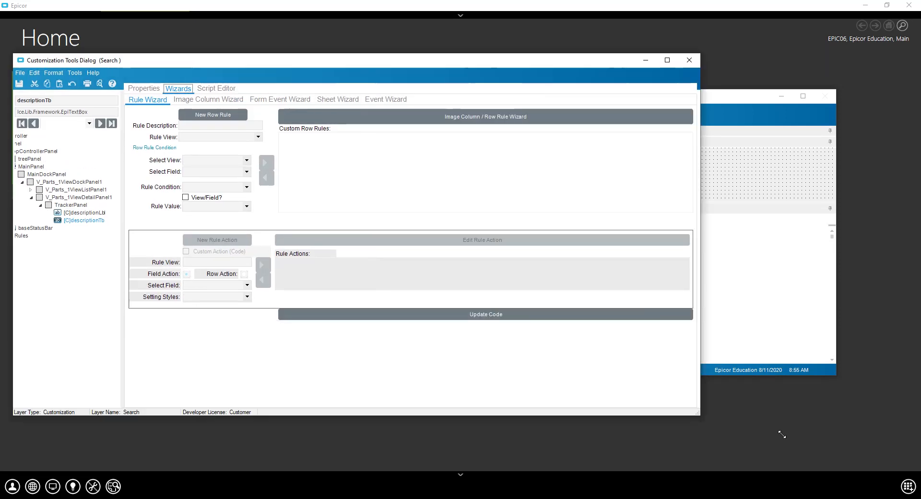
left_click(385, 99)
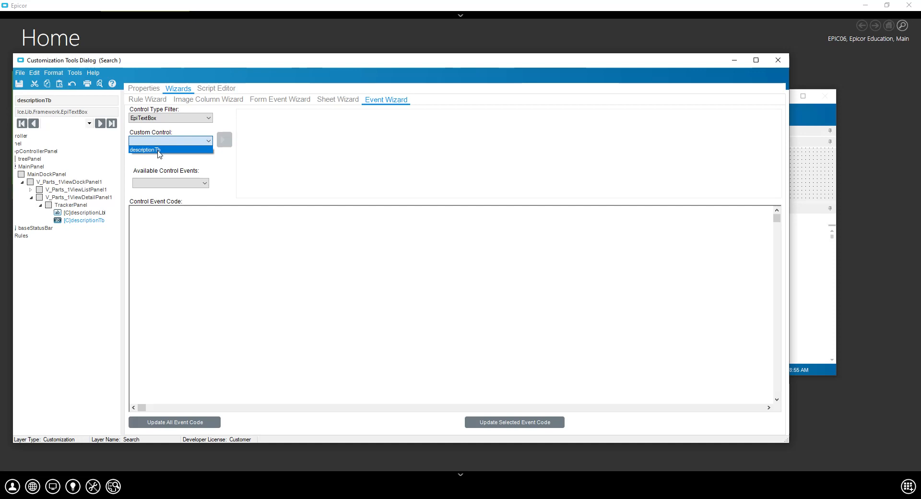
left_click(144, 149)
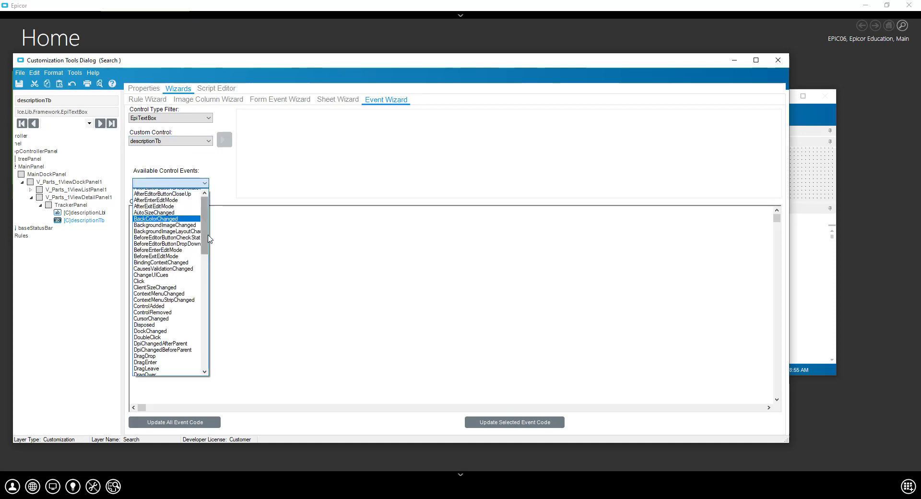
scroll("down", 3)
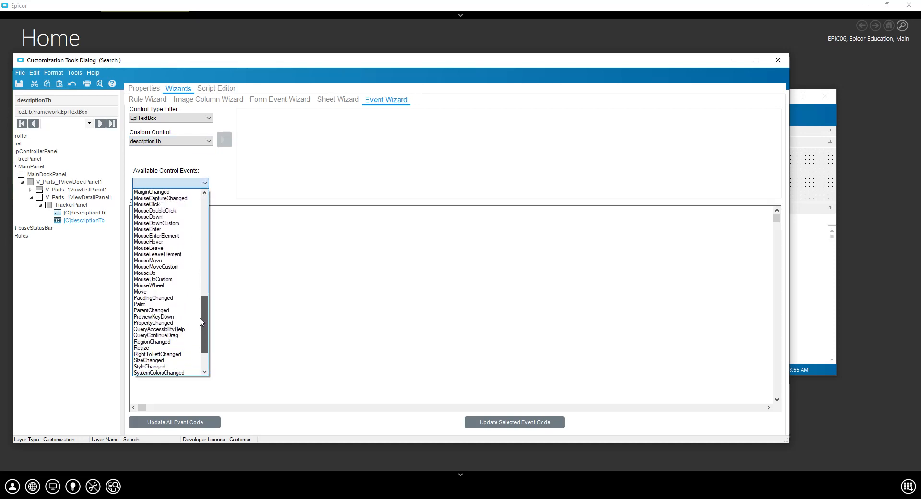
left_click(170, 182)
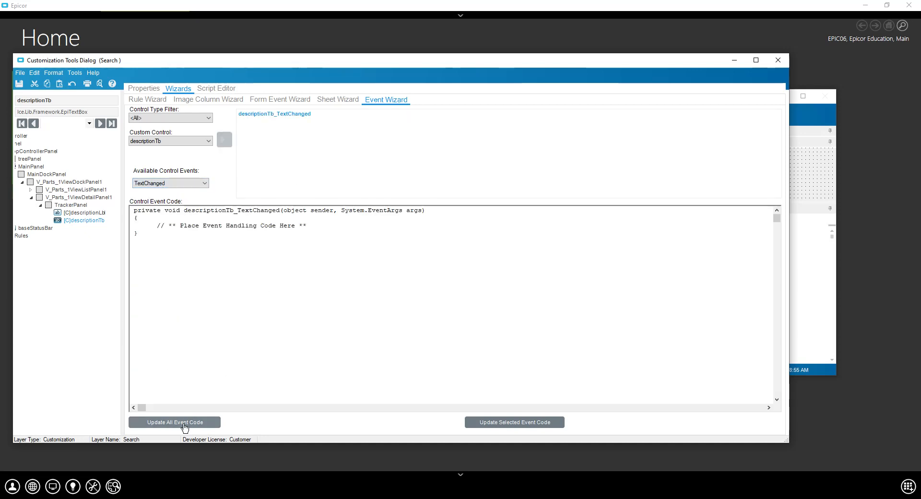
left_click(215, 89)
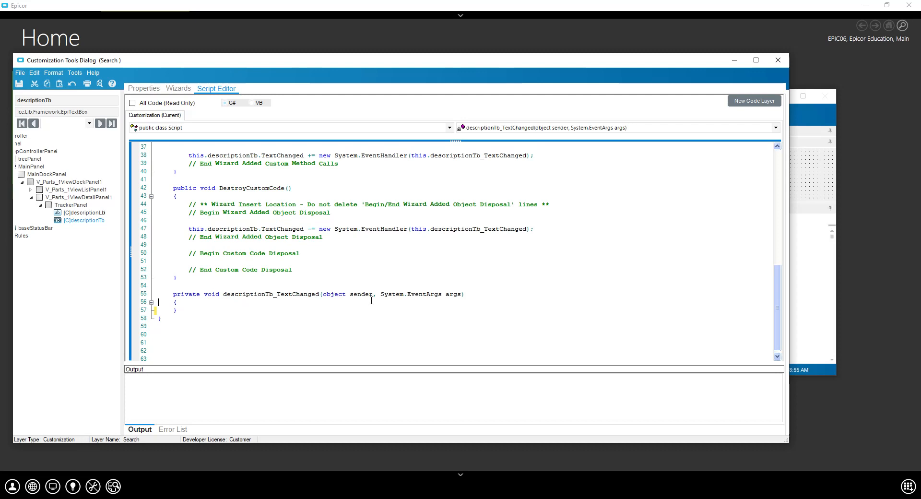
Insert blank lines in descriptionTb_TextChanged and bring up the Object Explorer
key("enter")
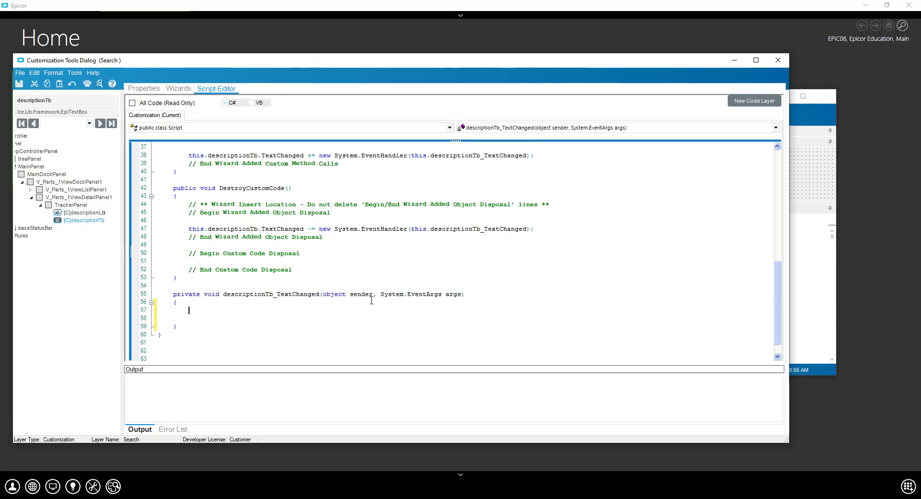
left_click(74, 72)
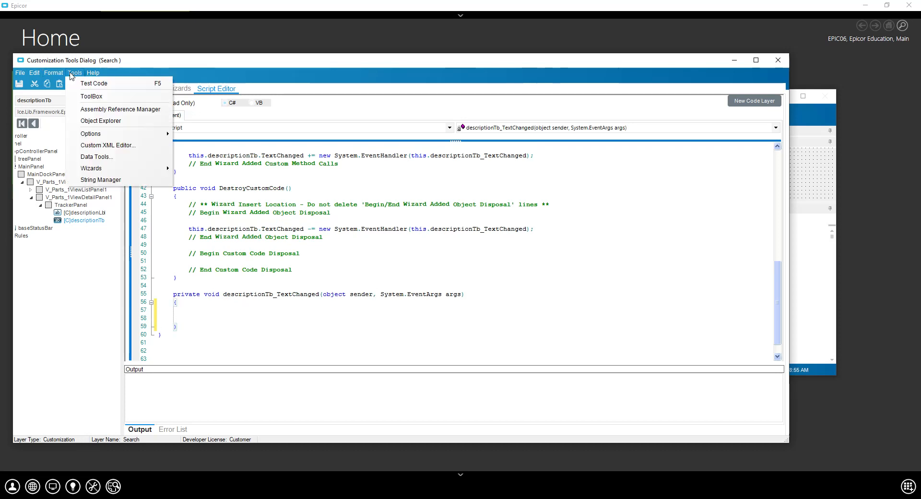
left_click(90, 133)
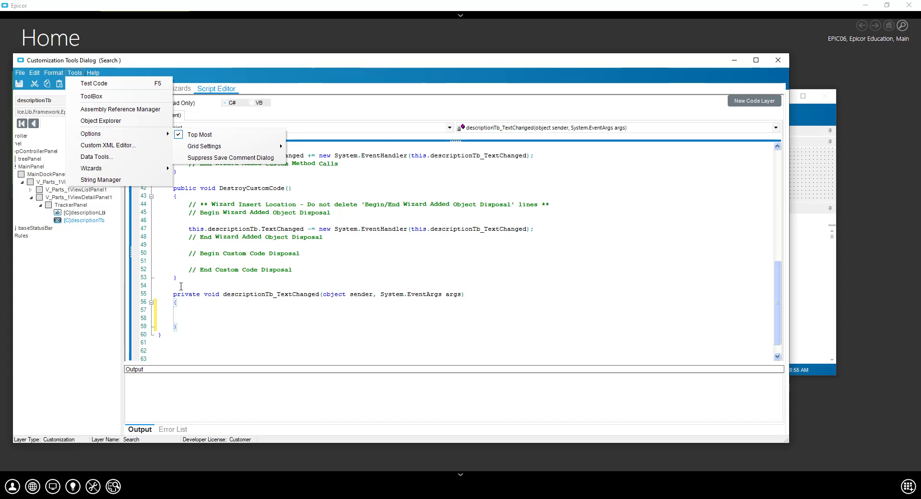
mouse_move(100, 121)
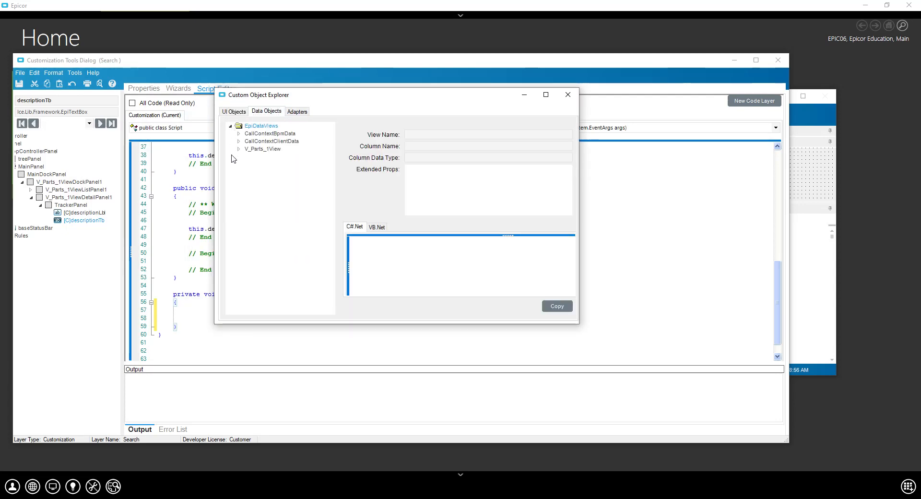
Copy the V_Parts_1View Part_PartDescription snippet line from Data Objects into the handler
left_click(239, 148)
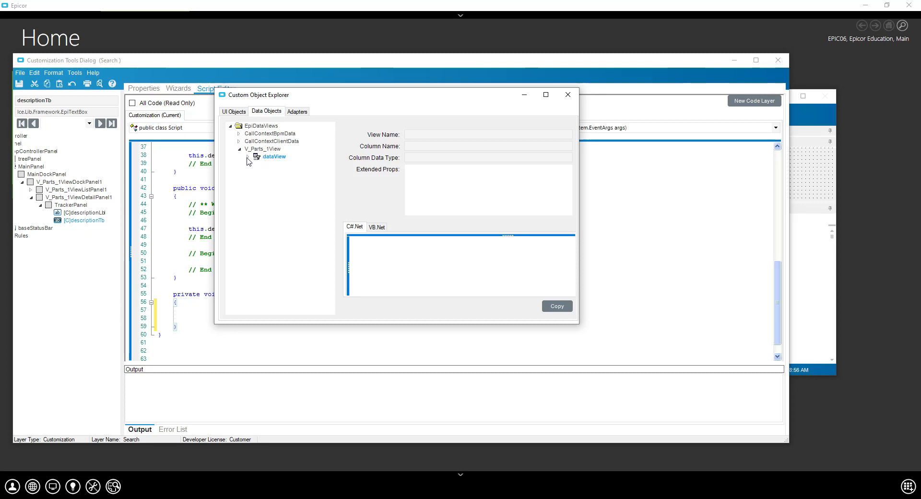
left_click(249, 156)
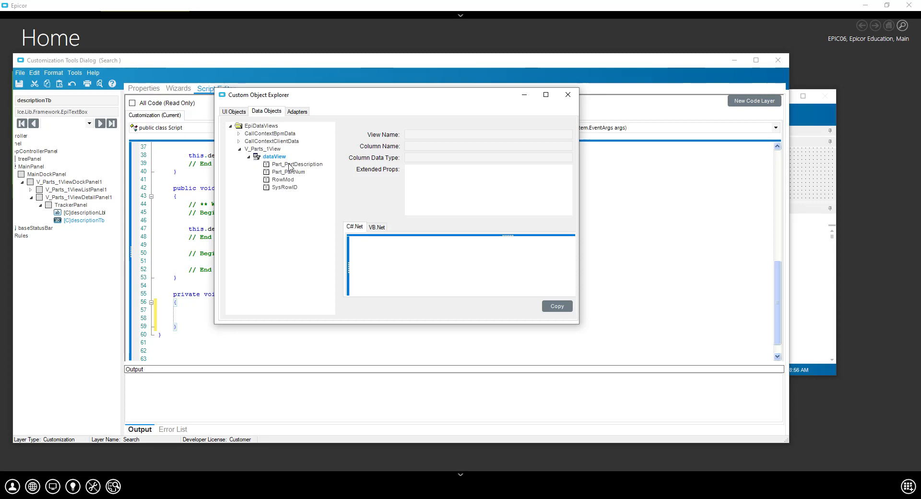
left_click(299, 164)
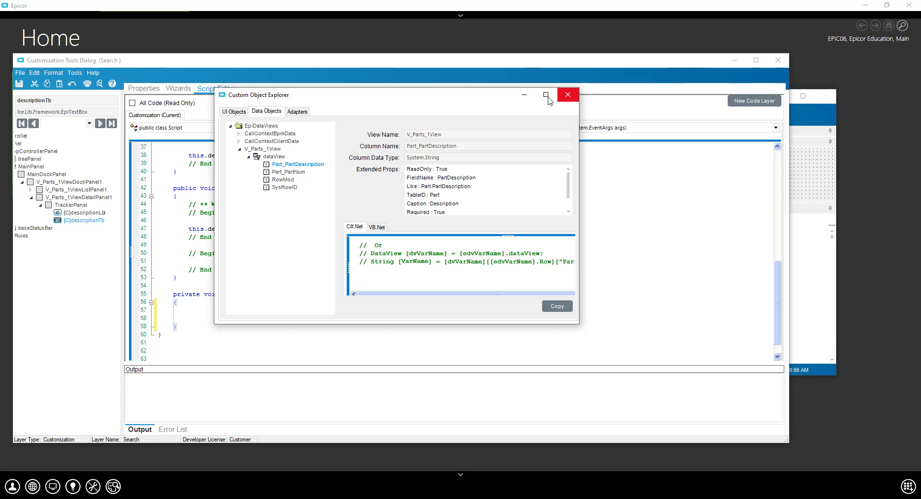
left_click(544, 95)
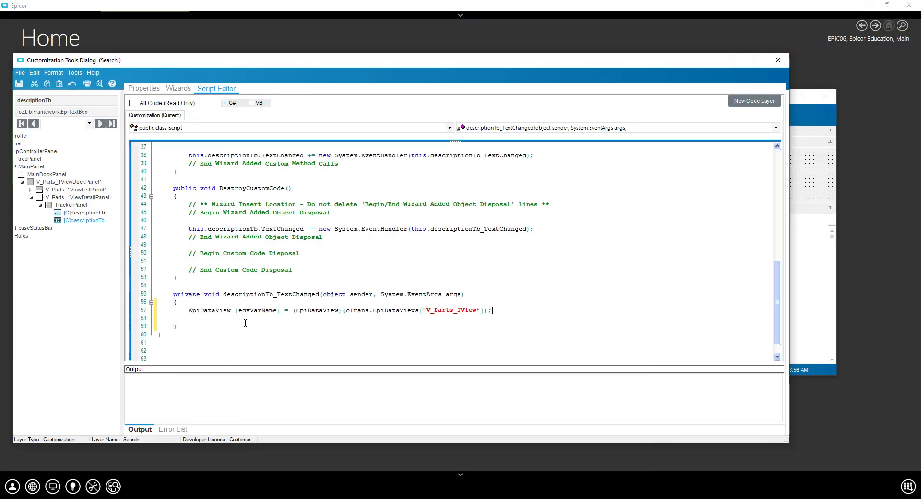
Rename the data view variable to partsEdv and begin 'string filter = String.Format('
double_click(209, 310)
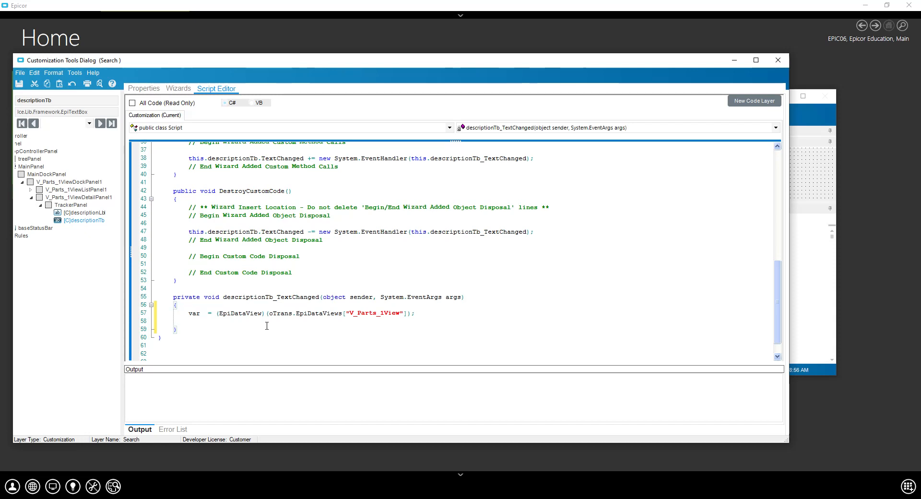
type("partsEdv")
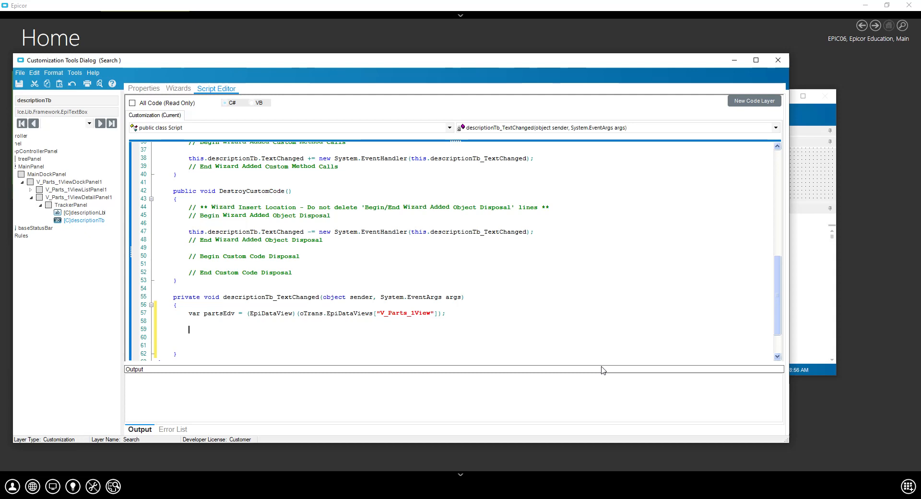
type("a")
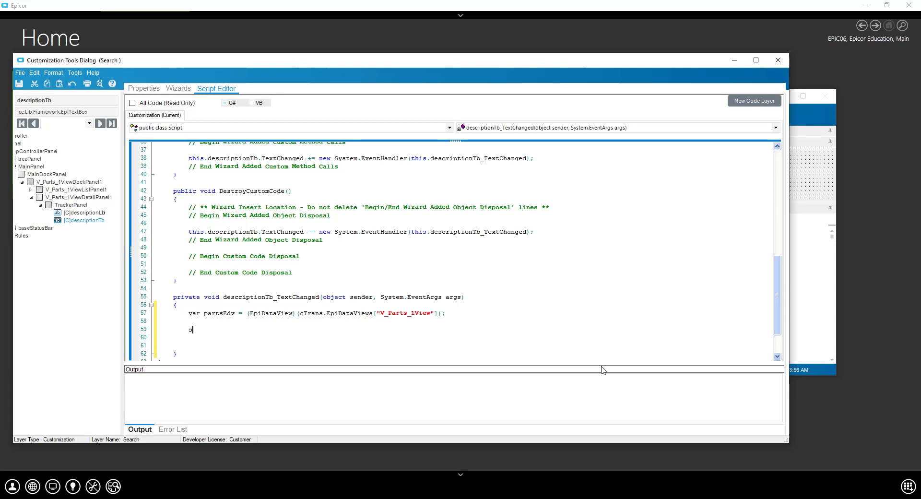
type("string F")
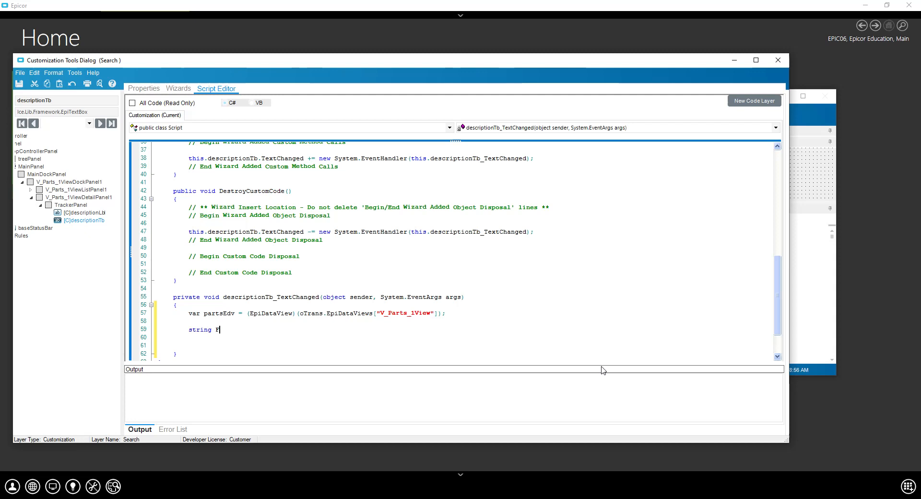
type("ilter")
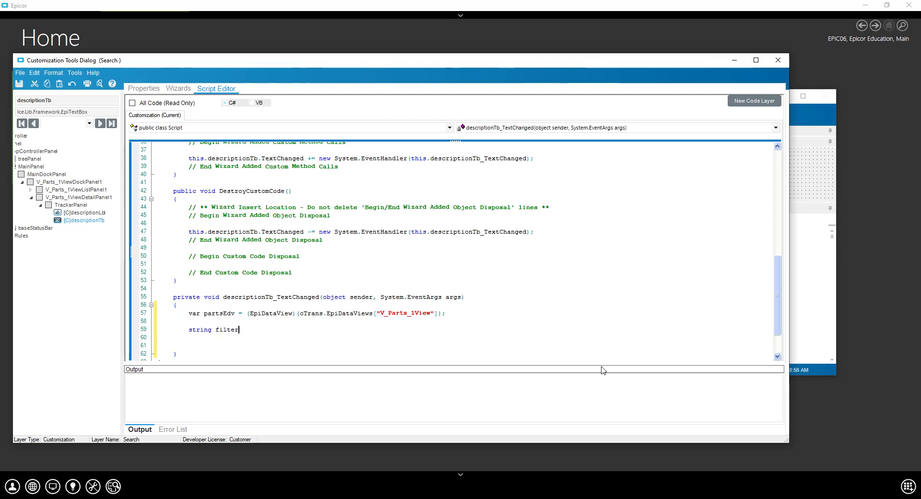
type("=")
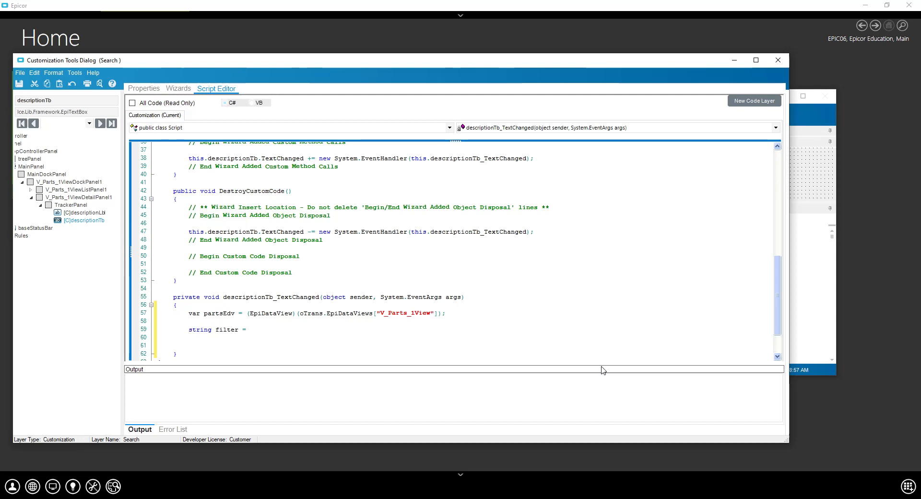
type("String")
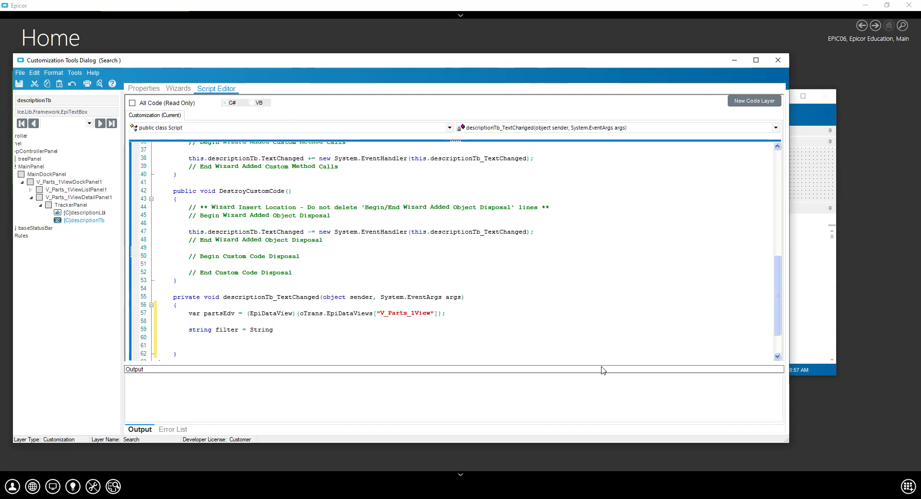
type(".Format")
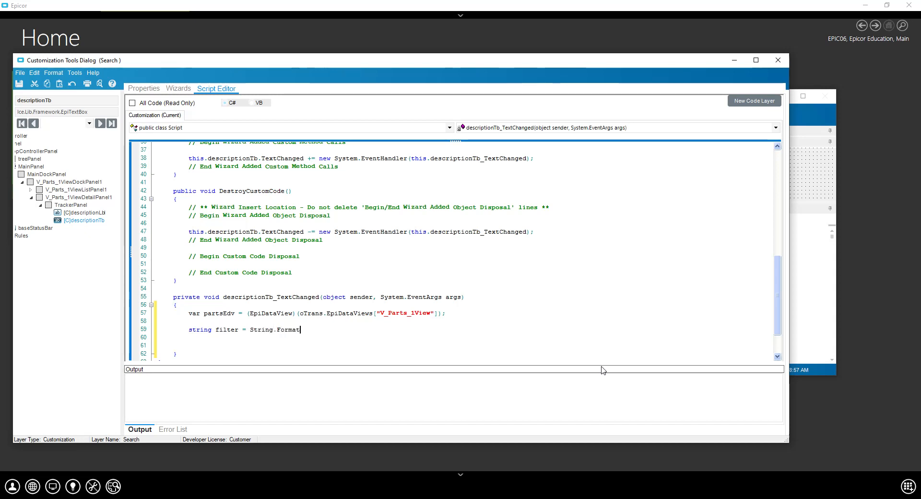
type("(")
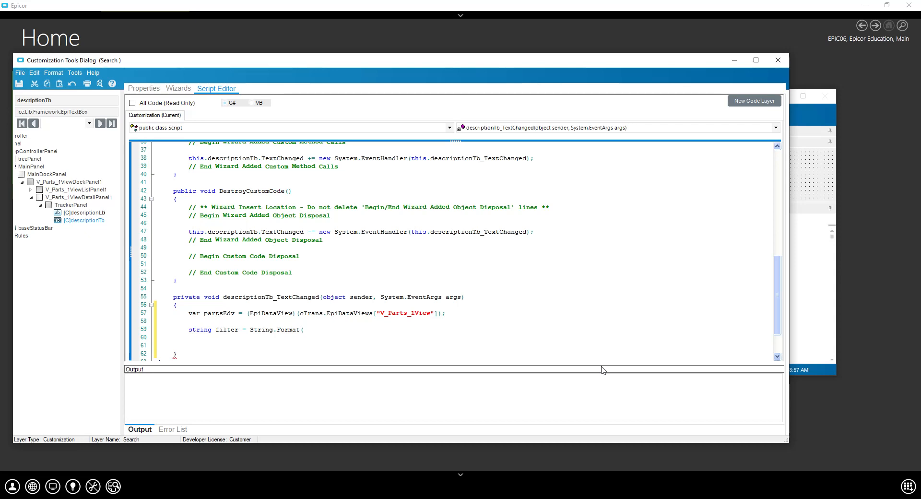
Type the filter pattern "Part_PartDescription = '%{0}%'" inside String.Format
left_click(303, 329)
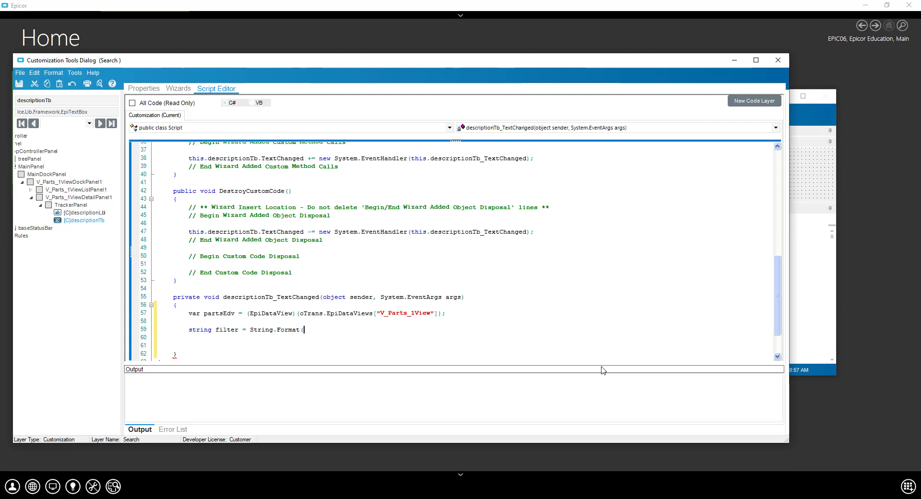
type("\"")
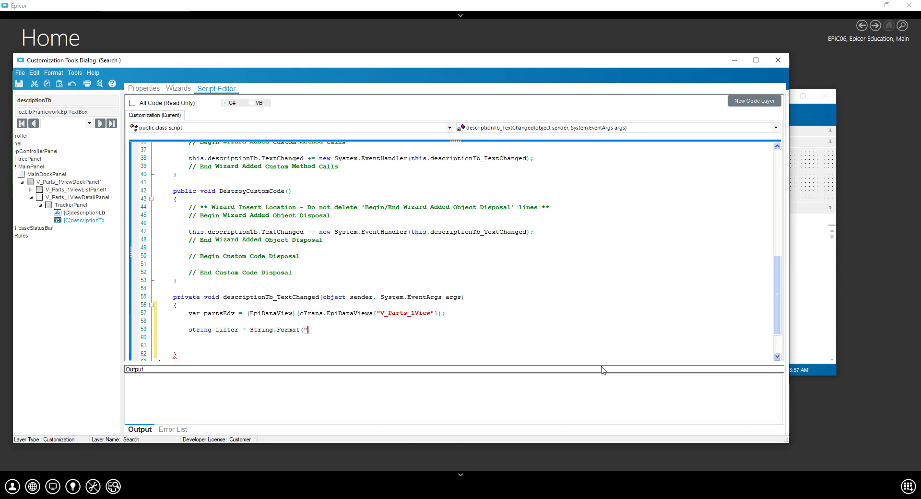
type("Part_PartDescription =")
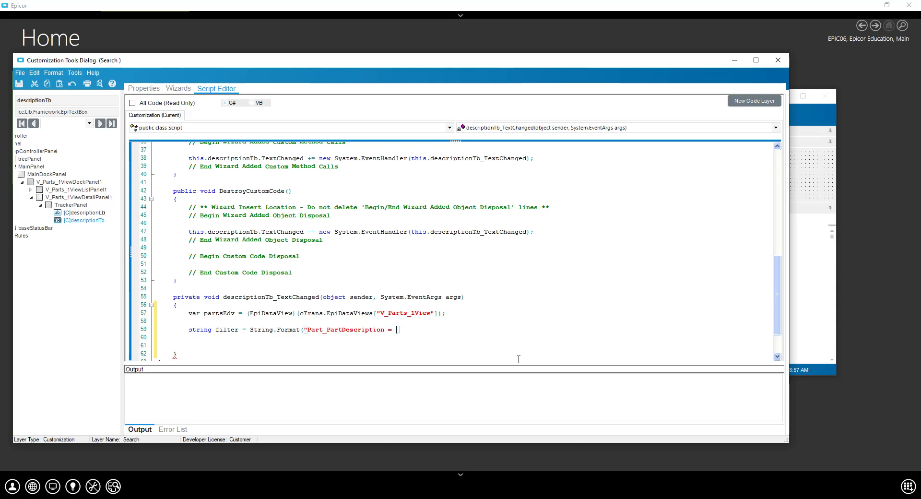
type("'")
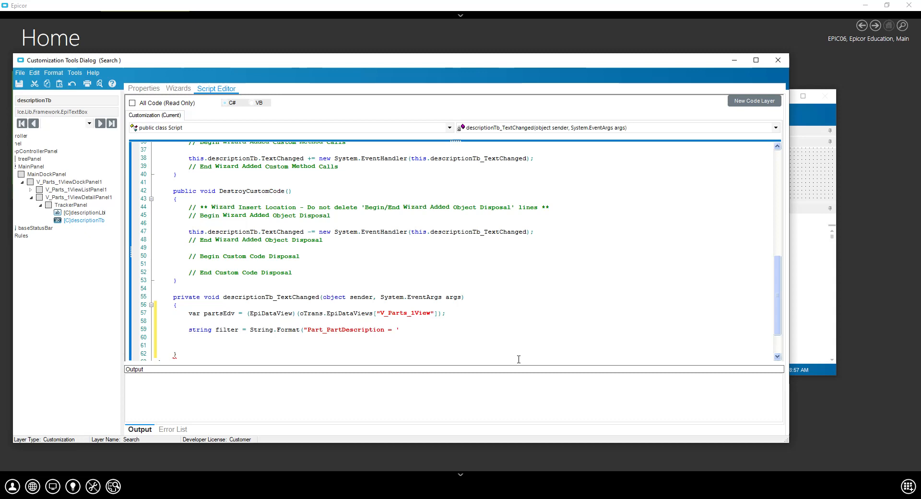
type("%")
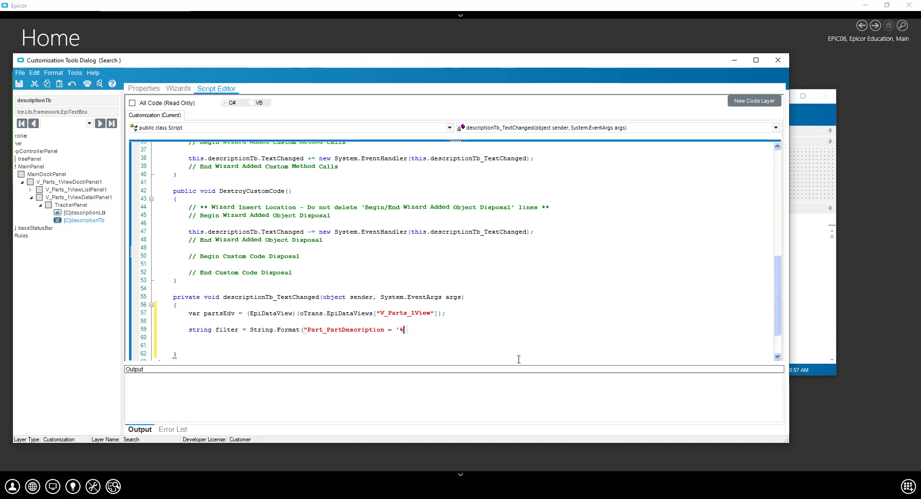
type("(")
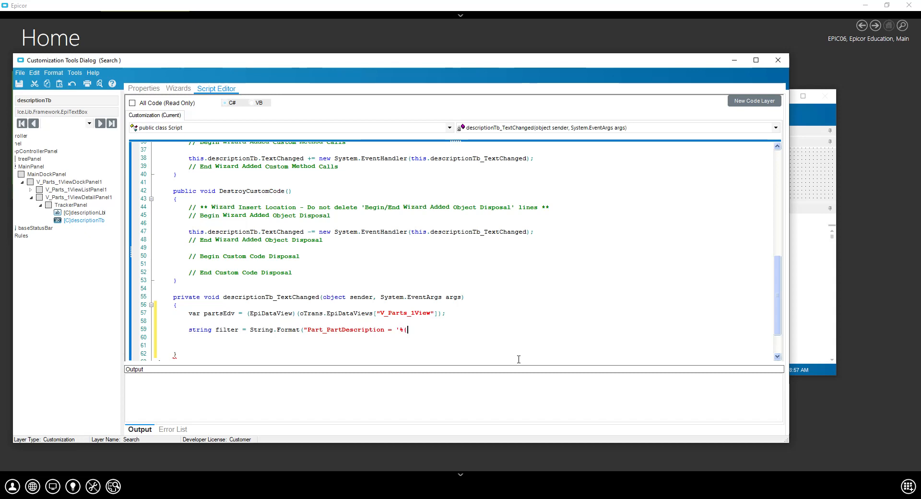
type("0)")
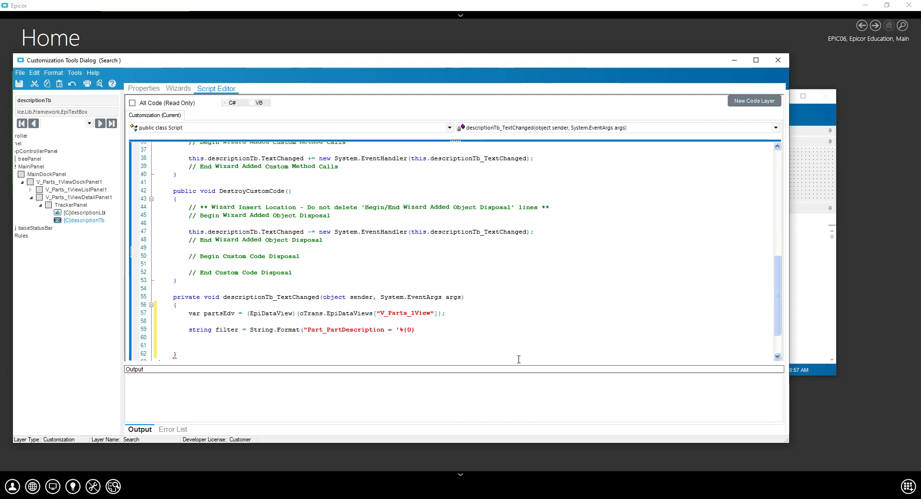
type("%")
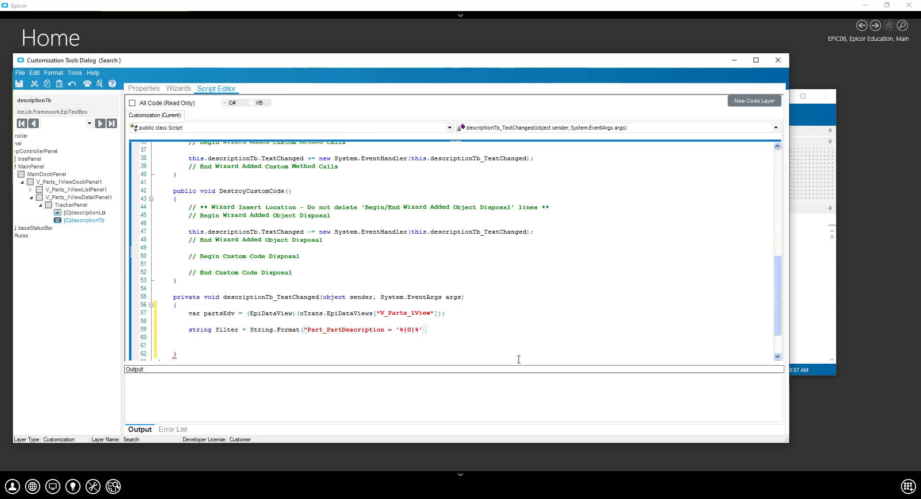
type(",")
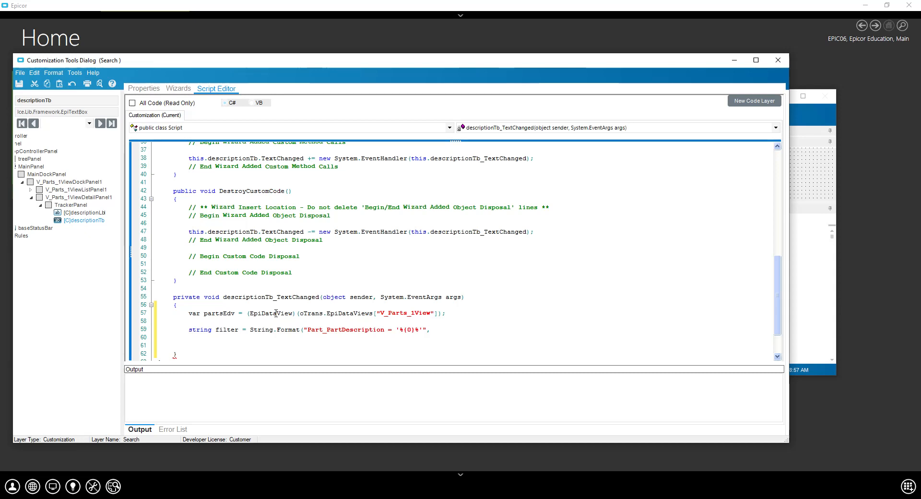
Pass descriptionTb.Text as the String.Format argument
double_click(246, 297)
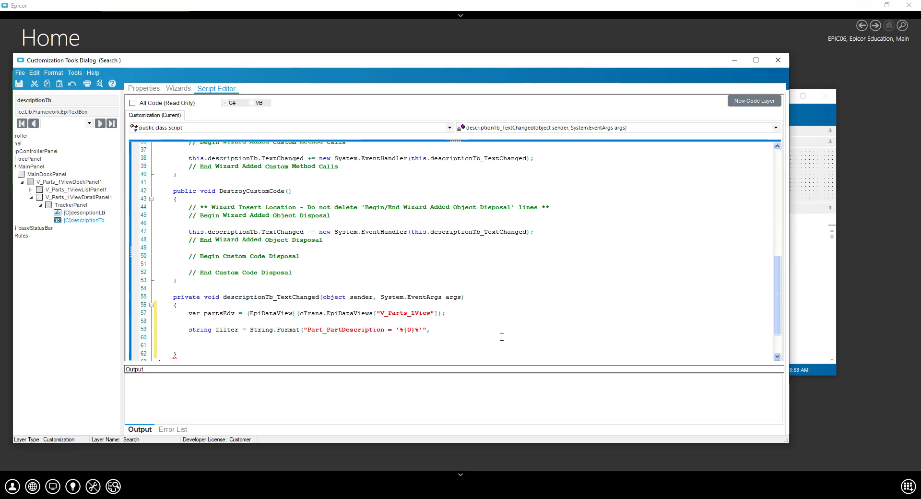
type(",descriptionTb.")
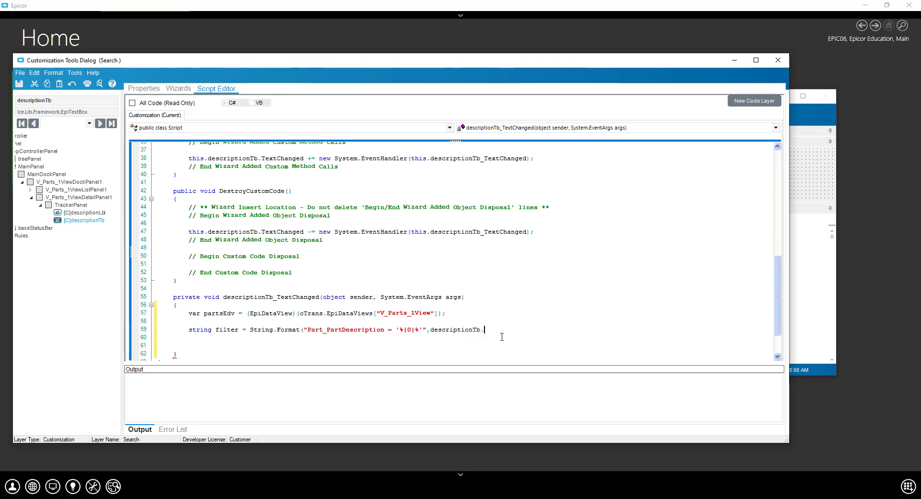
type("Text);")
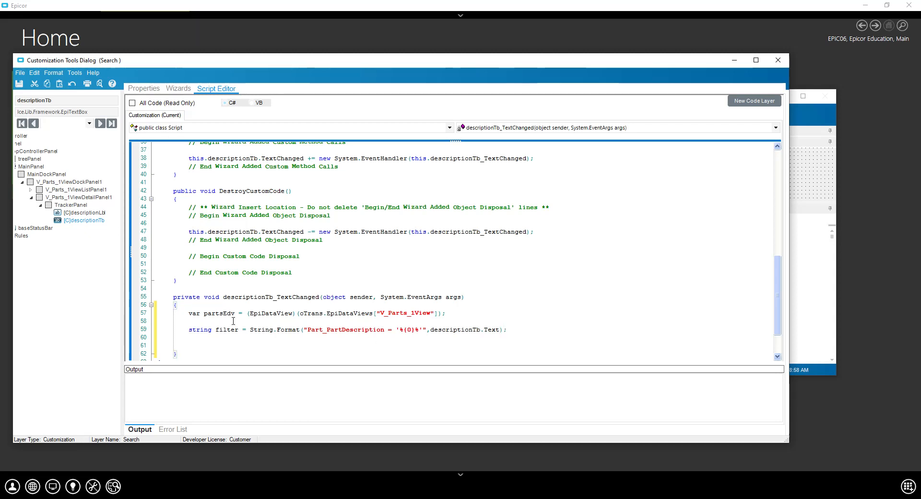
double_click(227, 329)
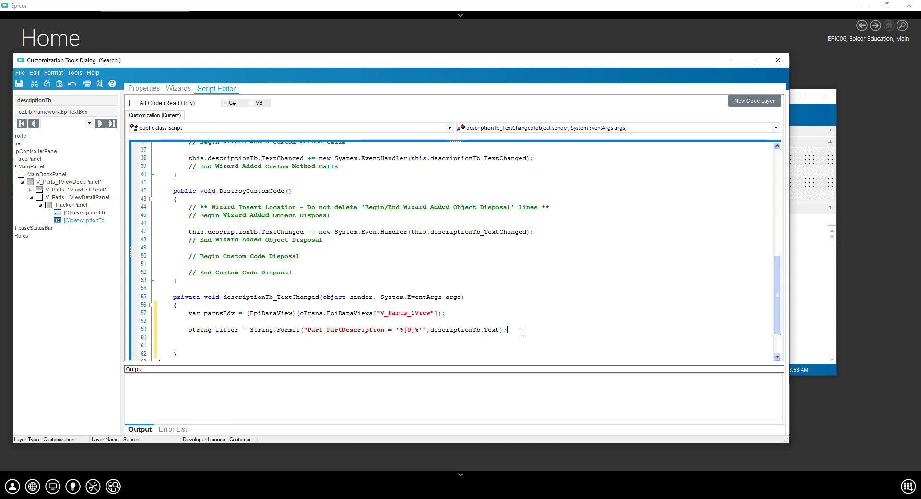
double_click(219, 312)
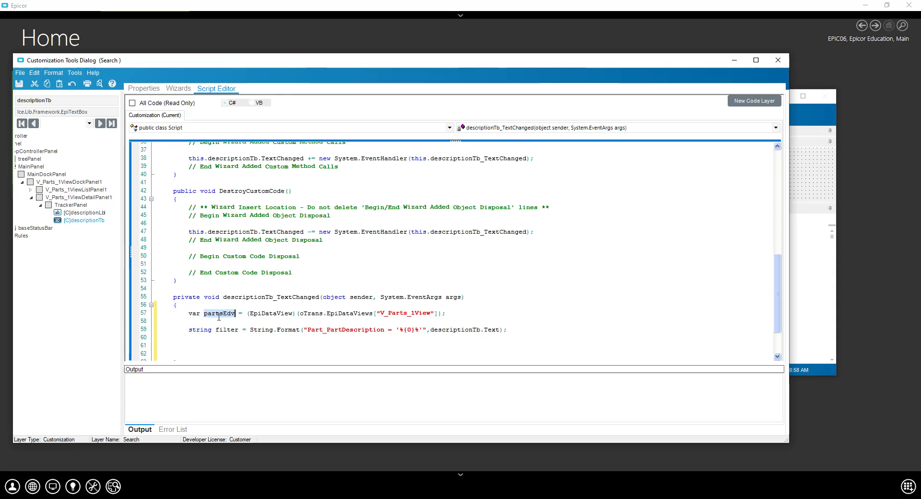
Add 'partsEdv.dataView.RowFilter = filter;' below the filter string in descriptionTb_TextChanged
left_click(157, 337)
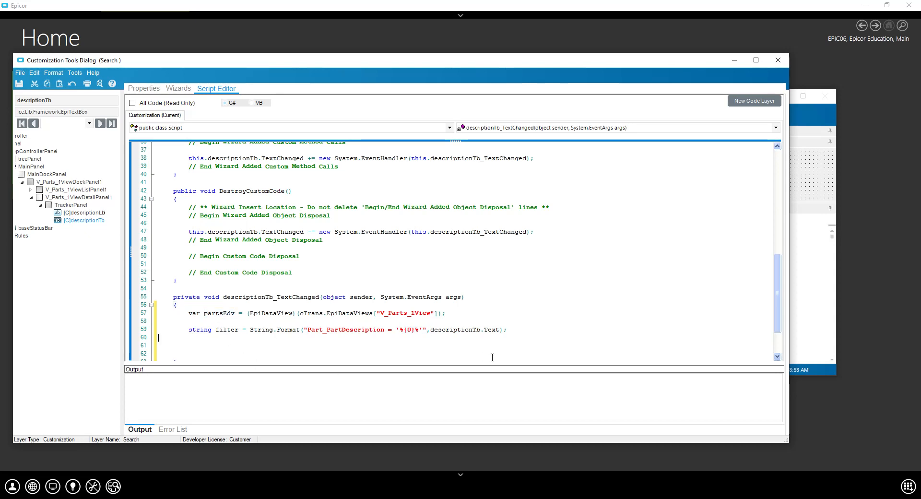
type("partsEdv")
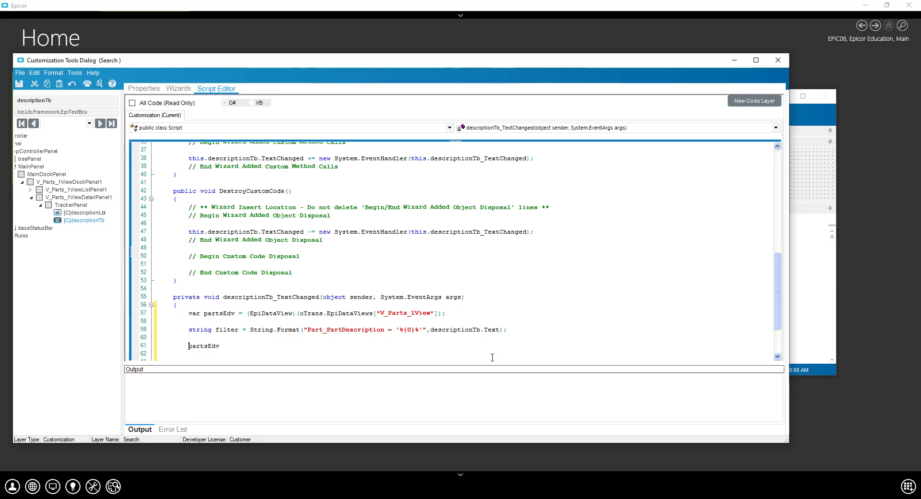
type(".dat")
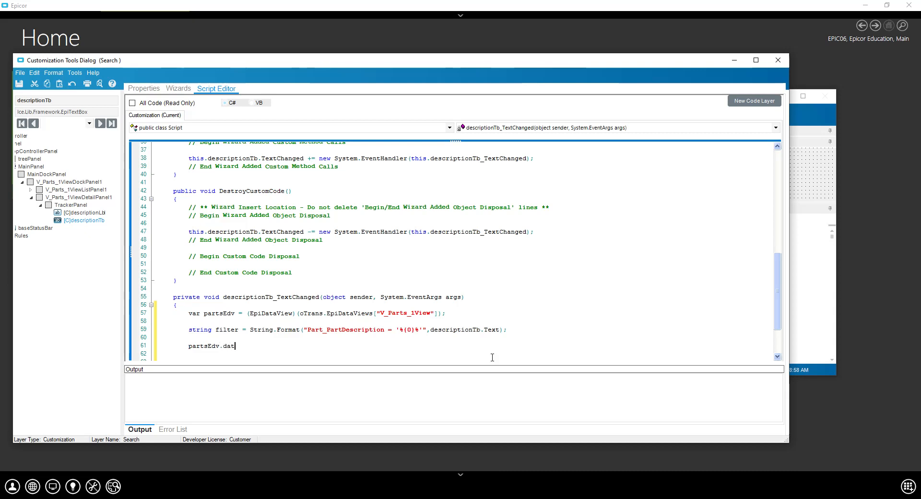
type("aView")
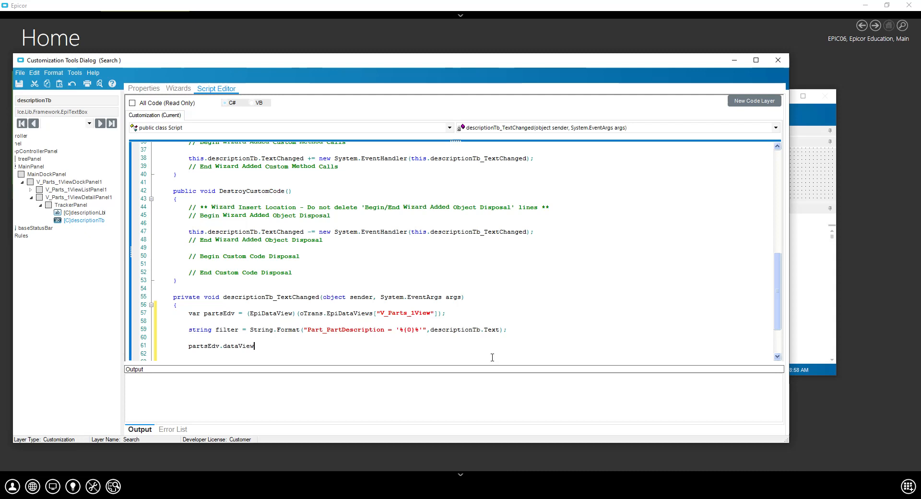
type(".Row")
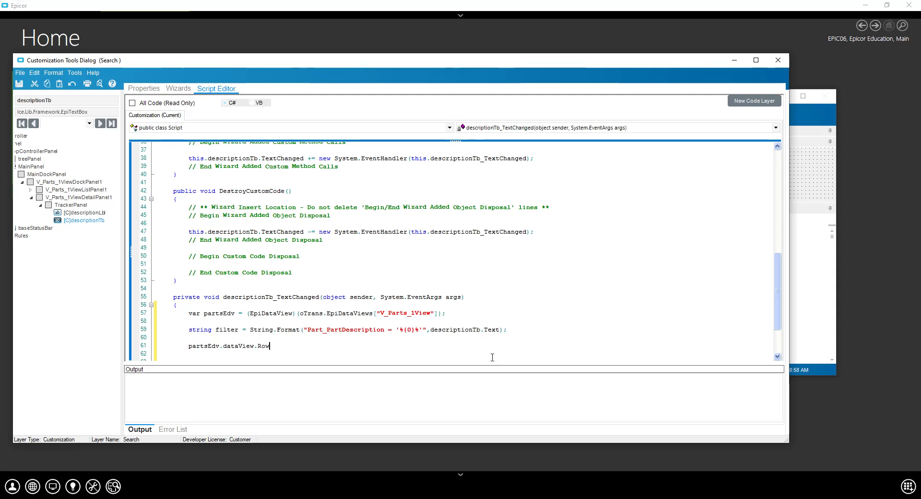
type("Filter")
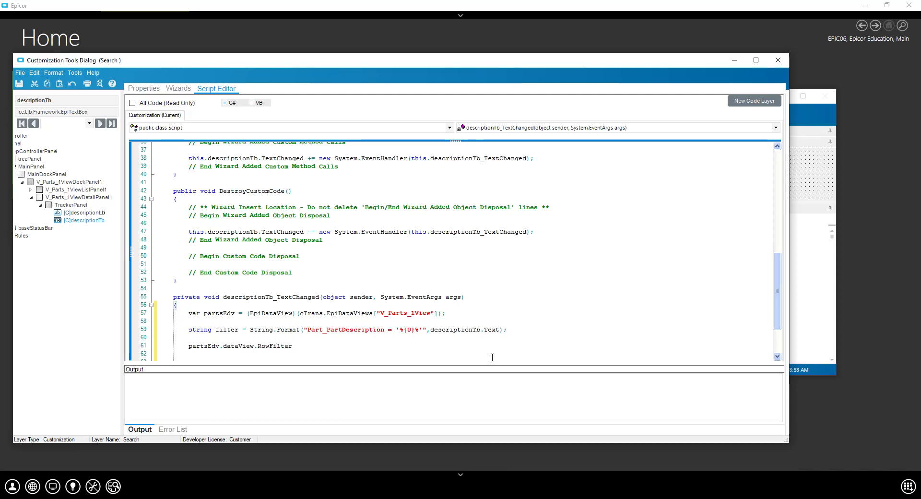
type("=")
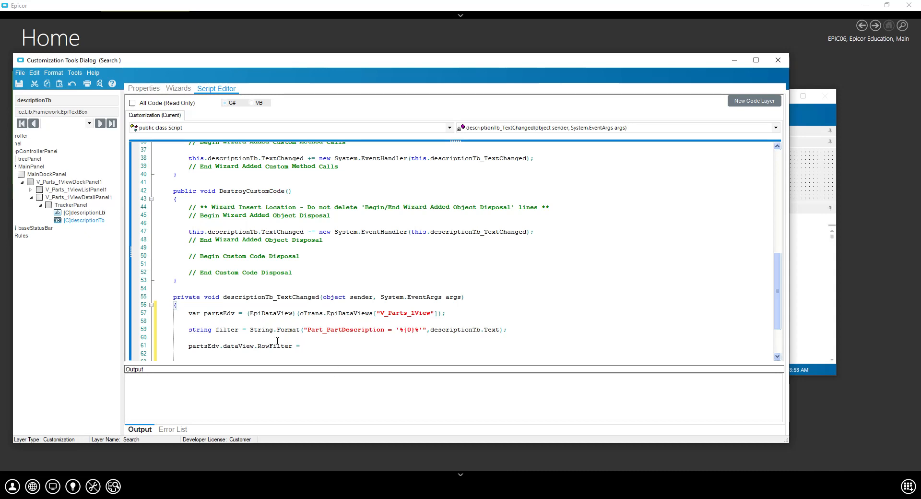
double_click(227, 329)
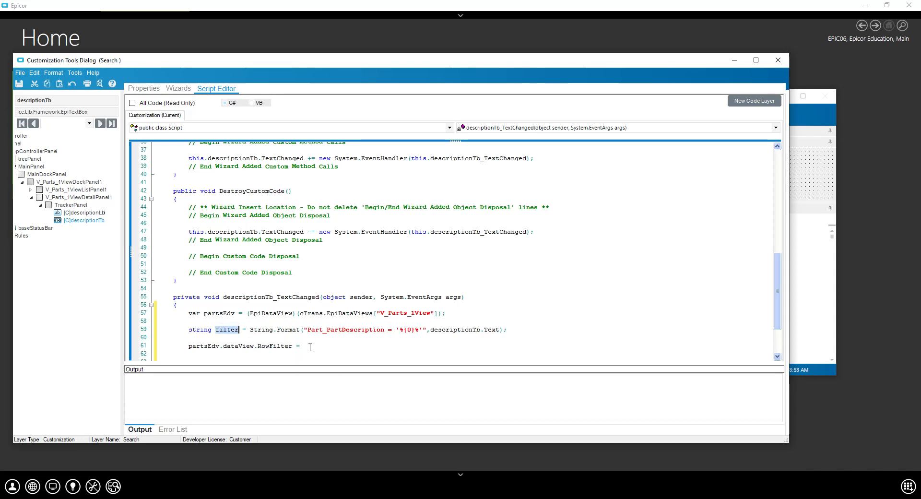
type("filter;")
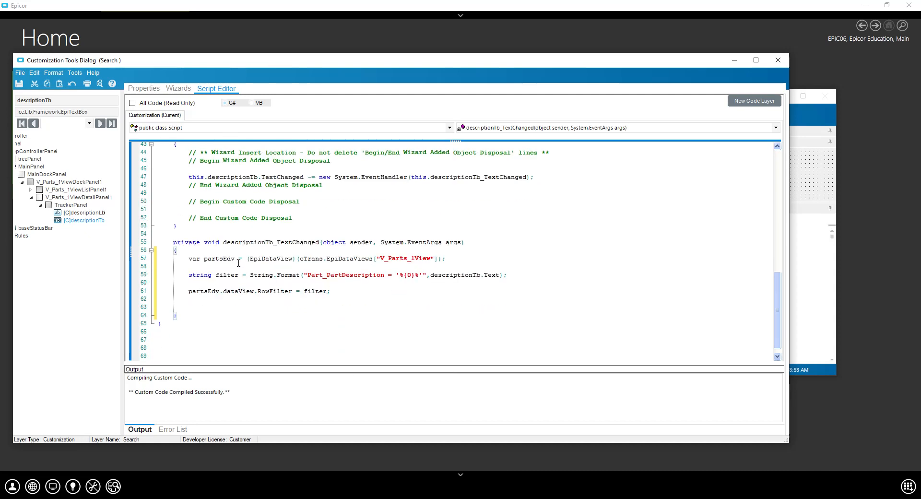
double_click(239, 290)
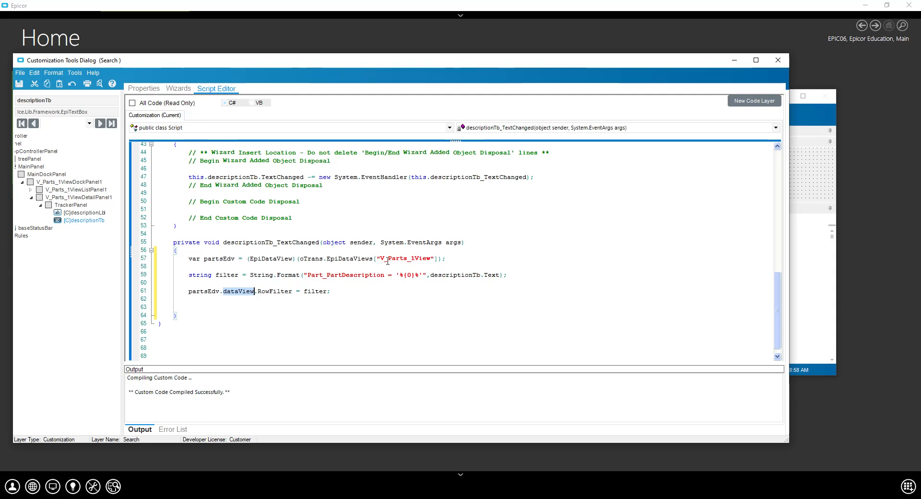
mouse_move(307, 290)
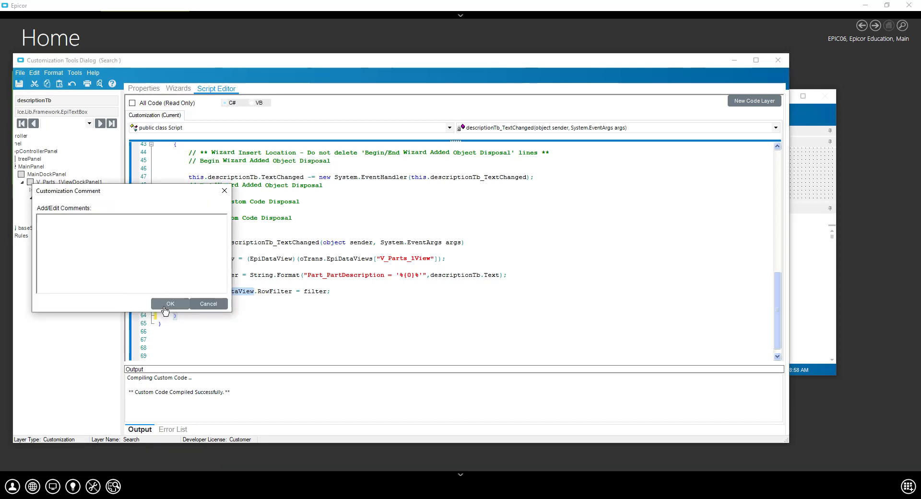
Confirm the customization save, bring Part Search forward and type 'cvdefsdf' to test
left_click(170, 303)
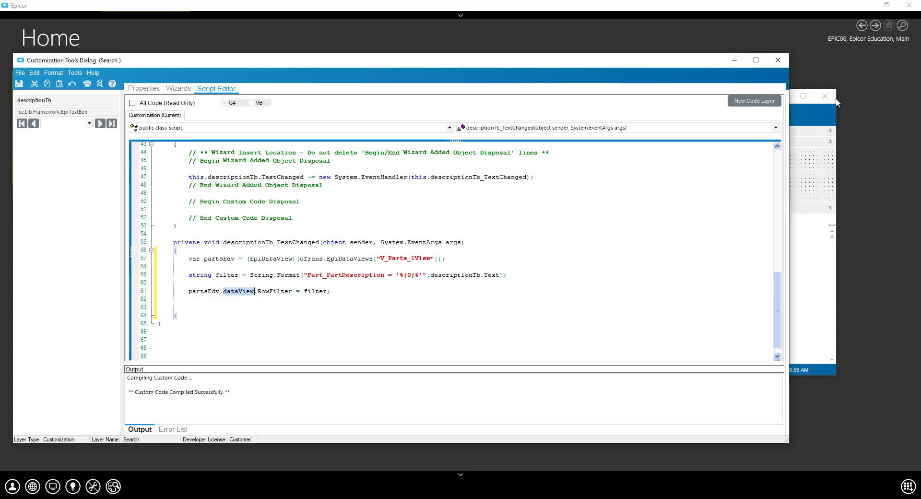
left_click(777, 60)
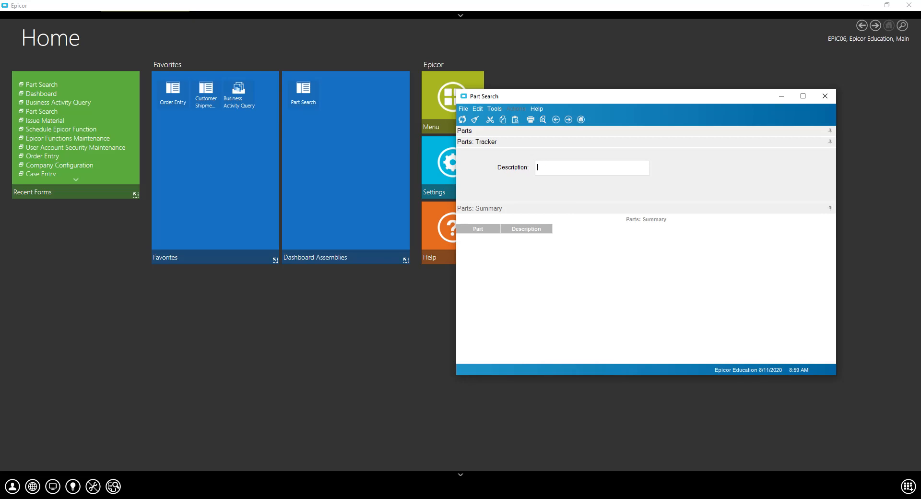
type("cvdefsdf")
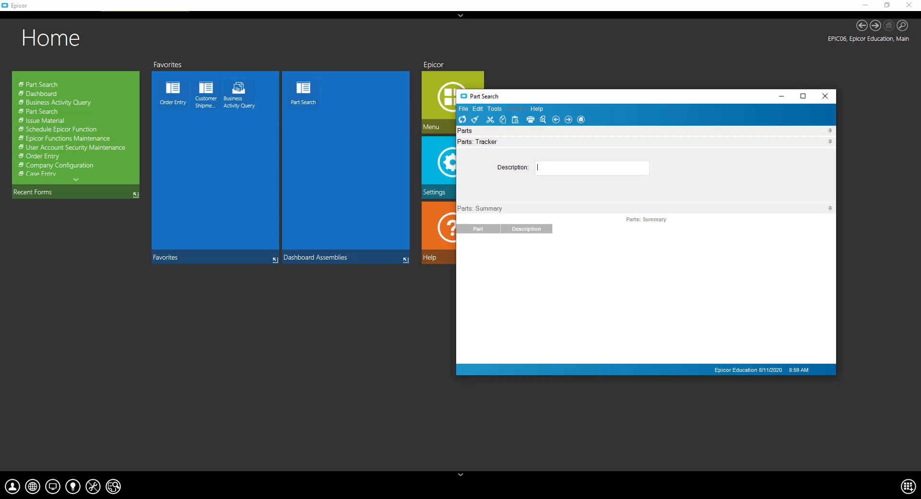
mouse_move(490, 114)
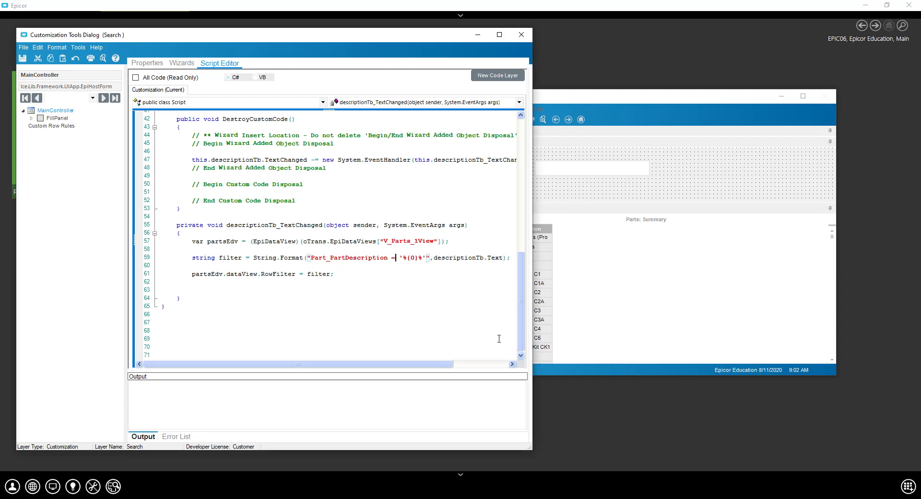
Change the filter's '=' comparison to 'like' on Part_PartDescription
type("like")
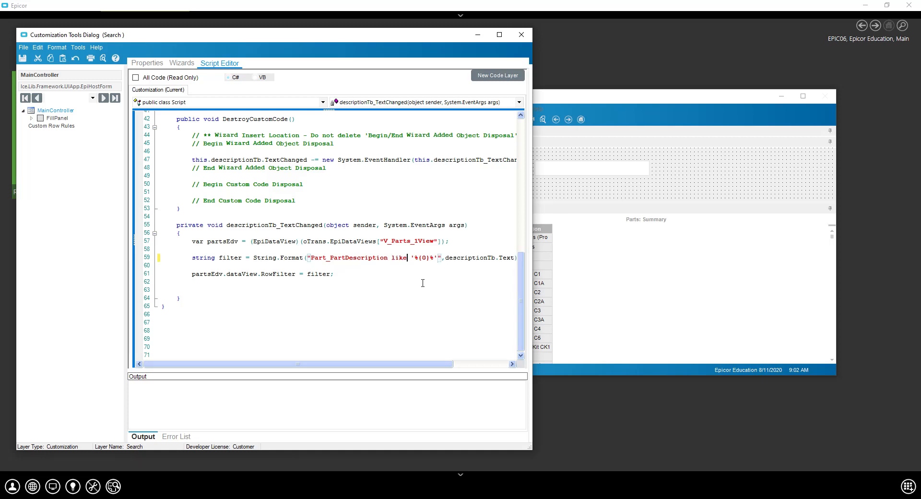
mouse_move(534, 235)
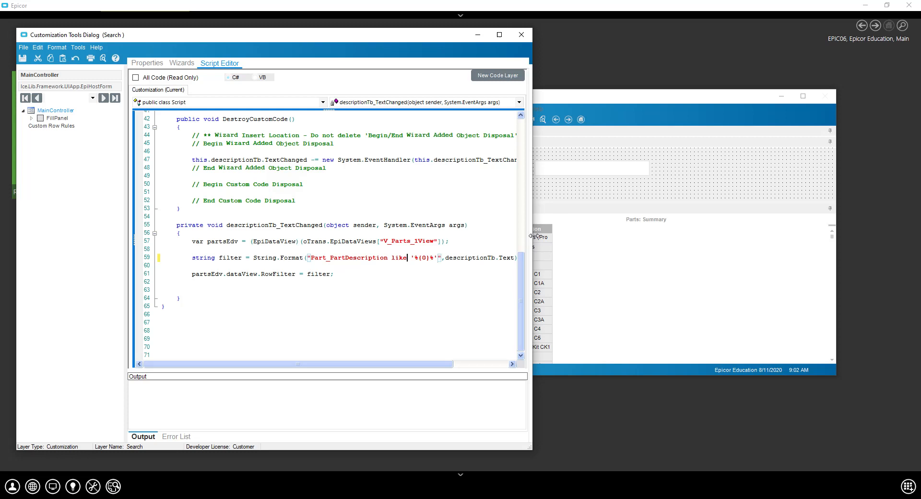
mouse_move(461, 277)
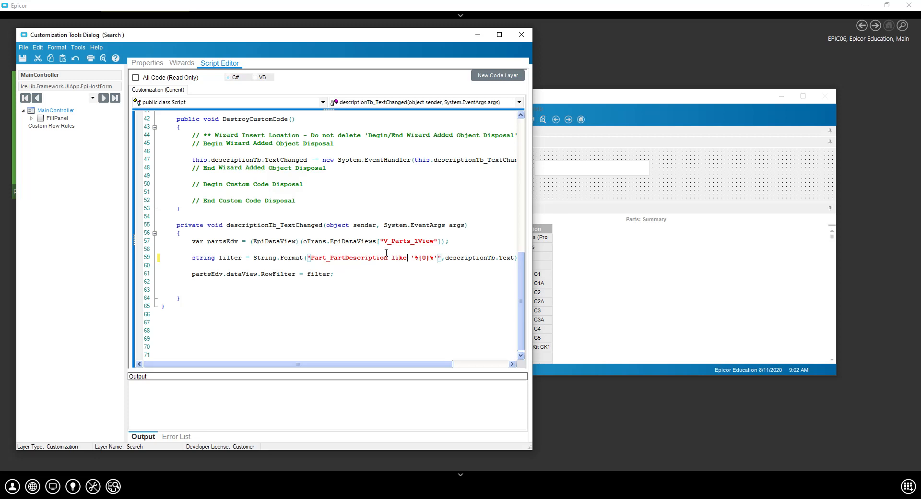
mouse_move(23, 58)
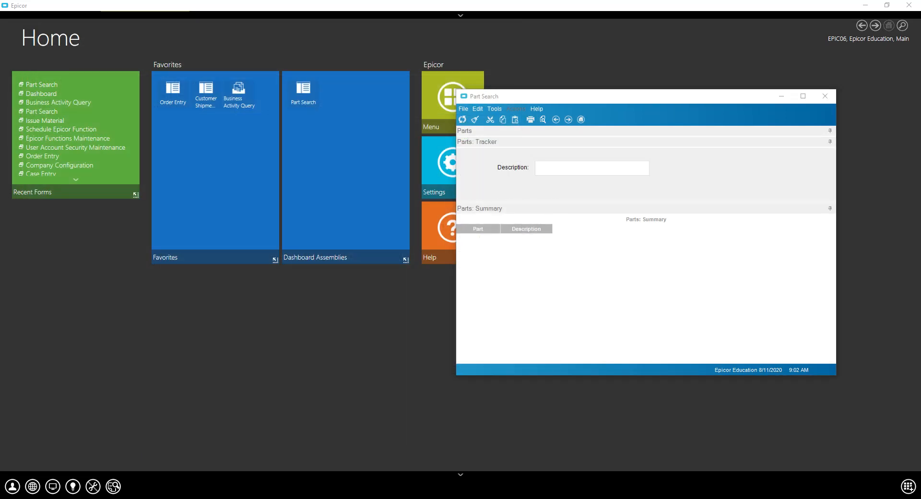
Relaunch Part Search and type 'comp', then 'c1', into the Description box
left_click(823, 96)
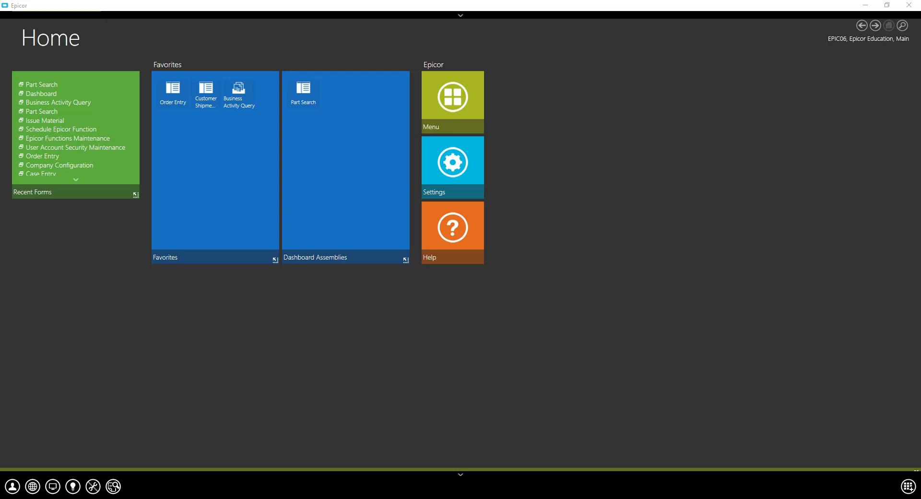
left_click(303, 93)
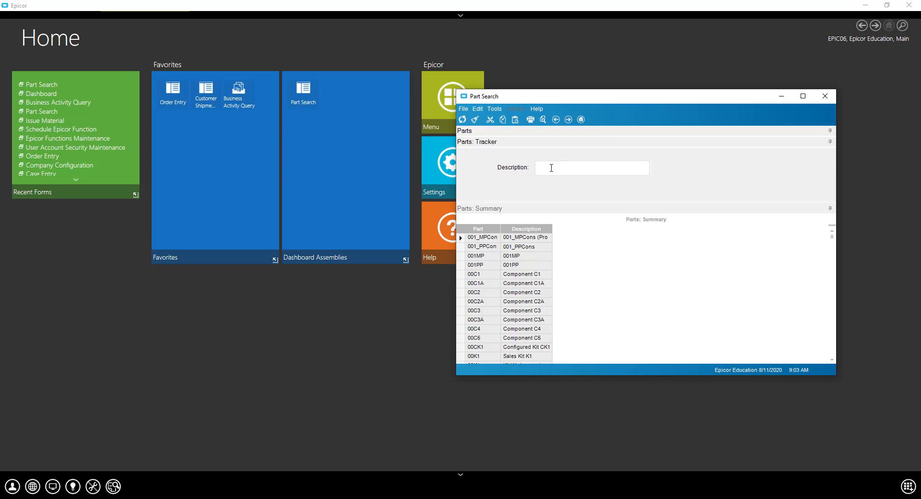
type("component c")
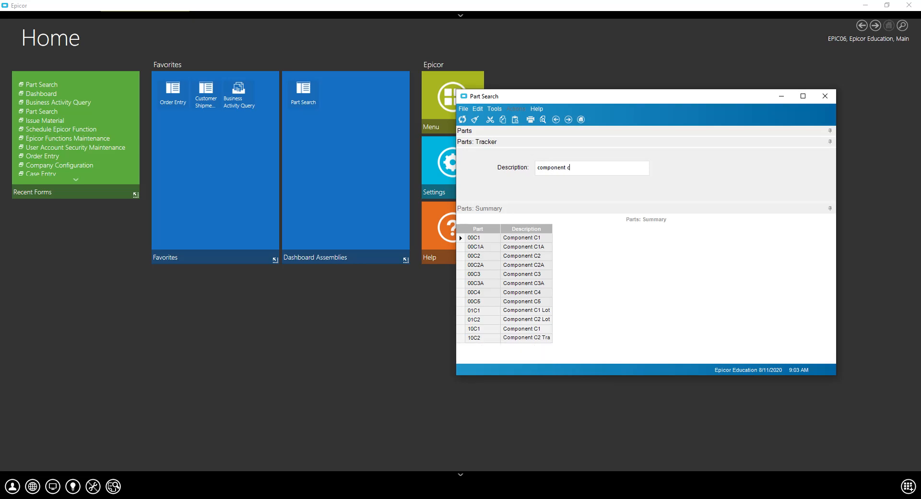
key("Backspace")
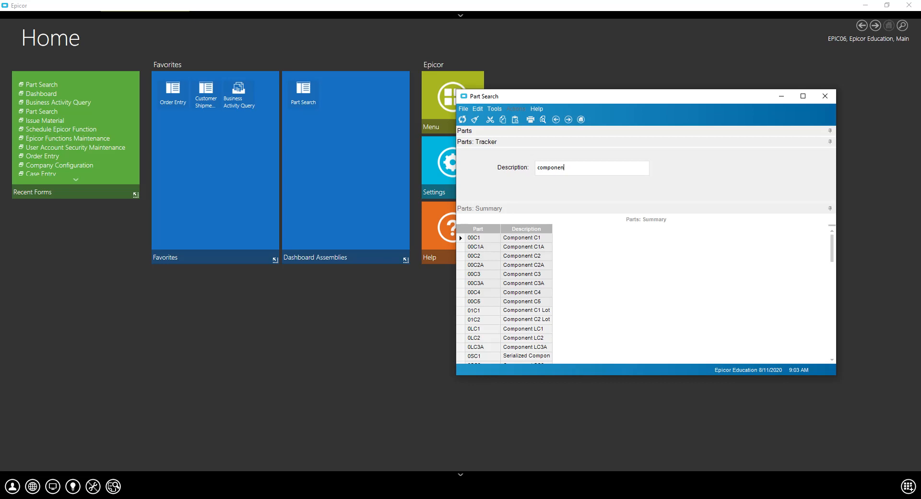
type("c1")
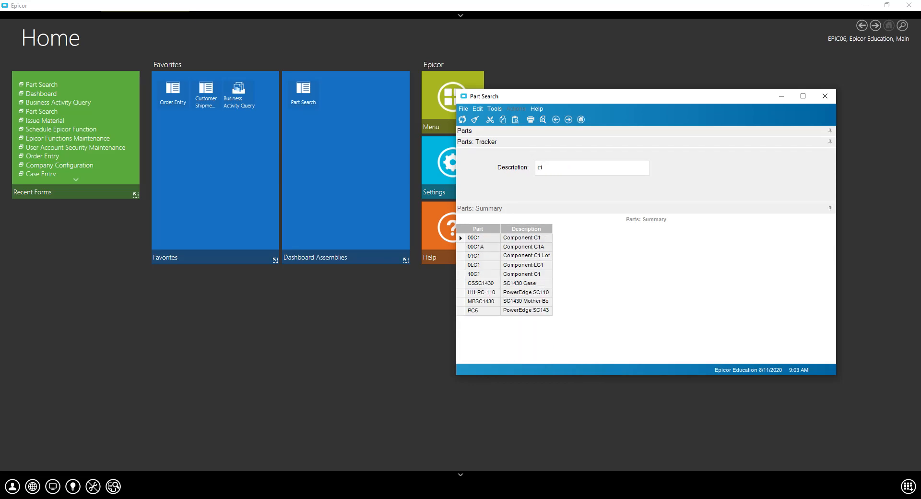